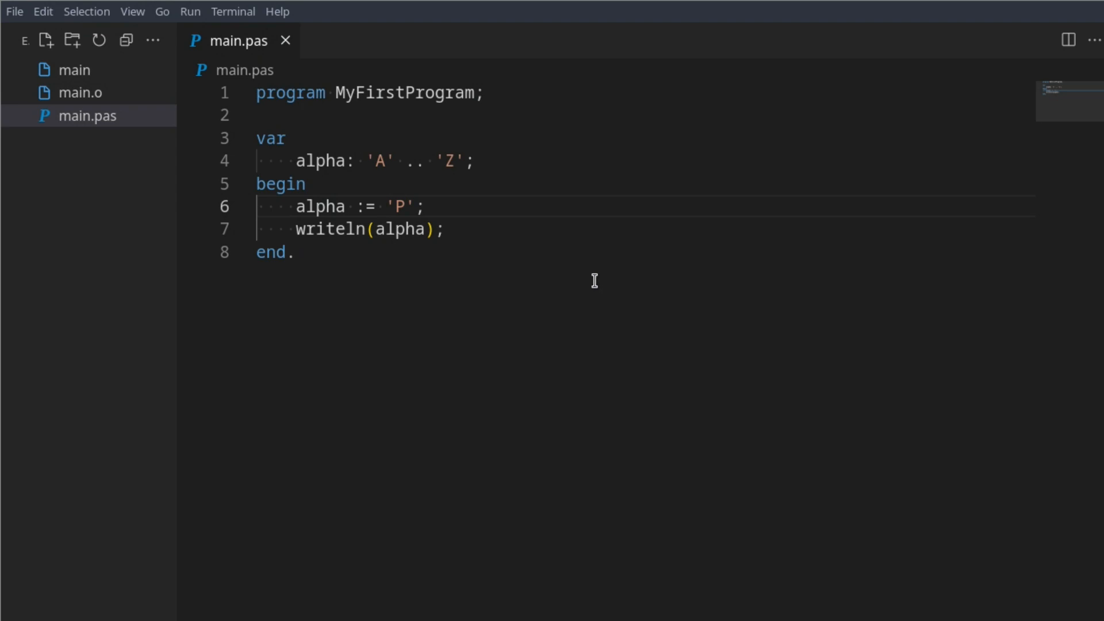
{"action": "mouse_move", "coordinate": [569, 260]}
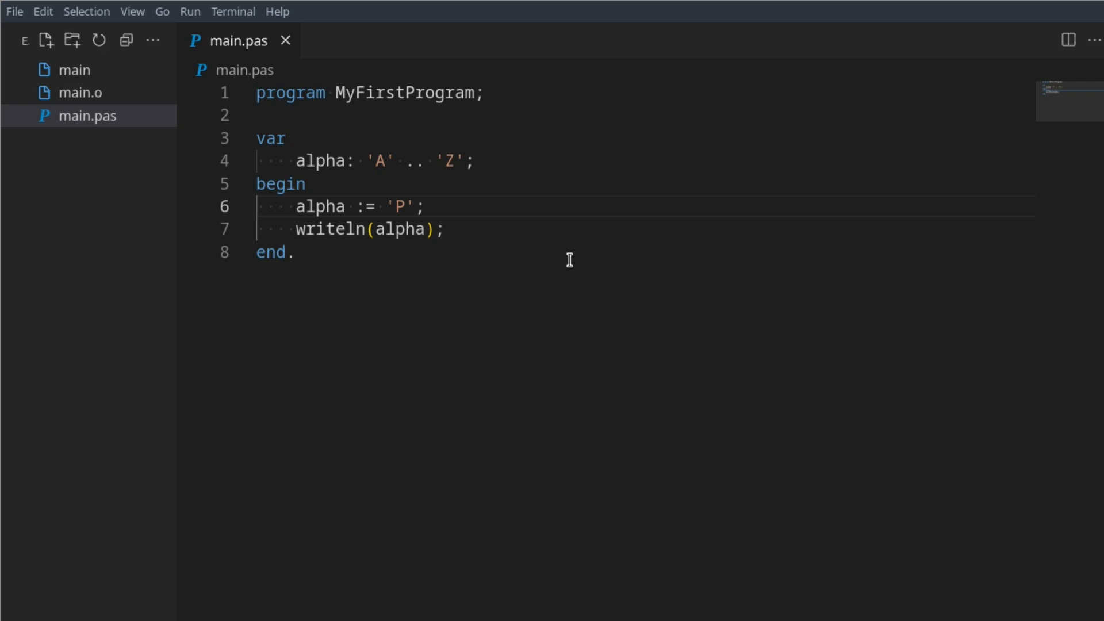
- Rename the program to MainProgram and delete the old alpha declaration line
{"action": "double_click", "coordinate": [405, 92]}
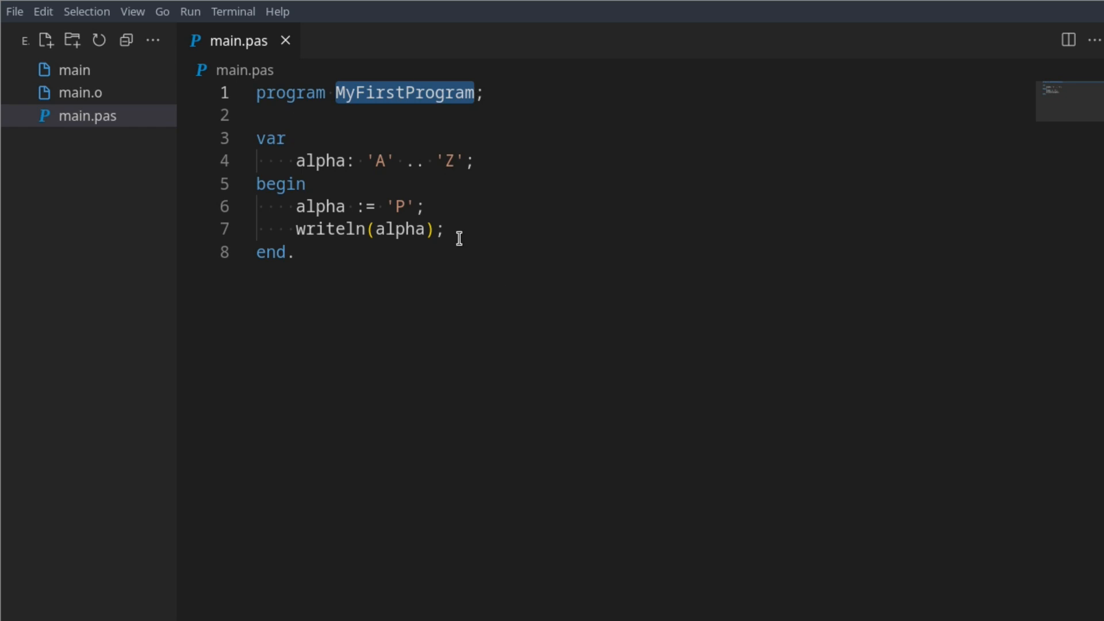
{"action": "mouse_move", "coordinate": [582, 313]}
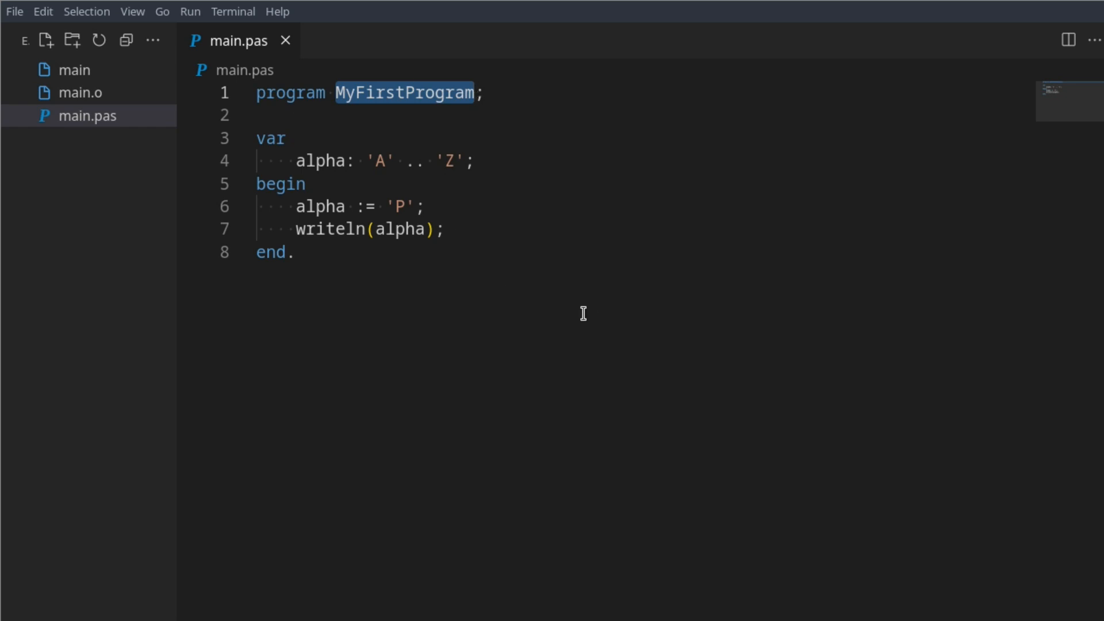
{"action": "type", "text": "MainProgram"}
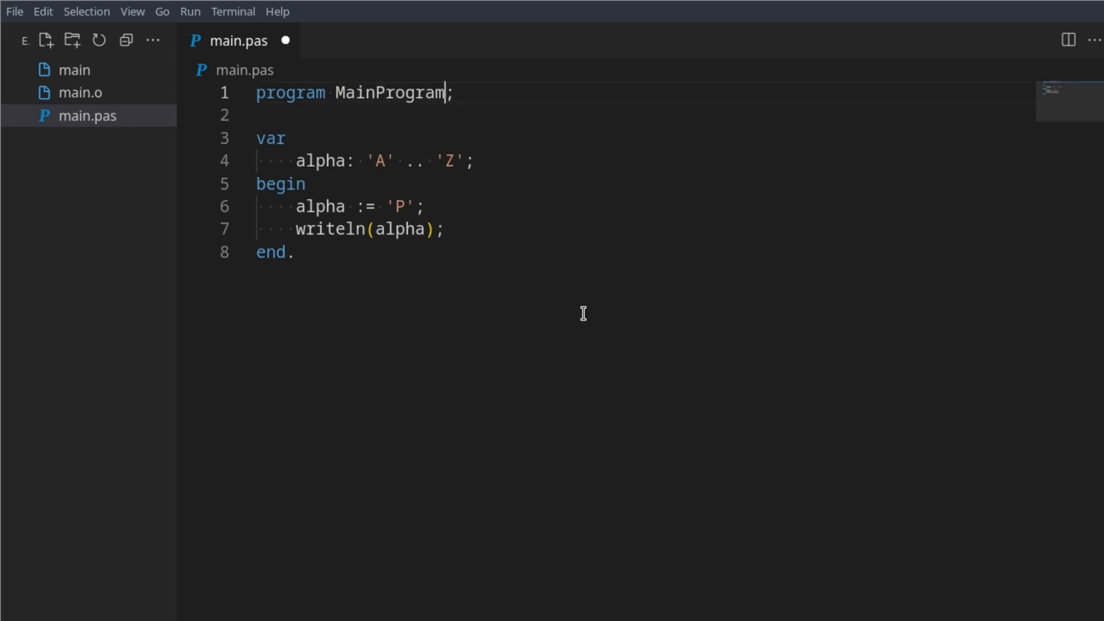
{"action": "mouse_move", "coordinate": [510, 192]}
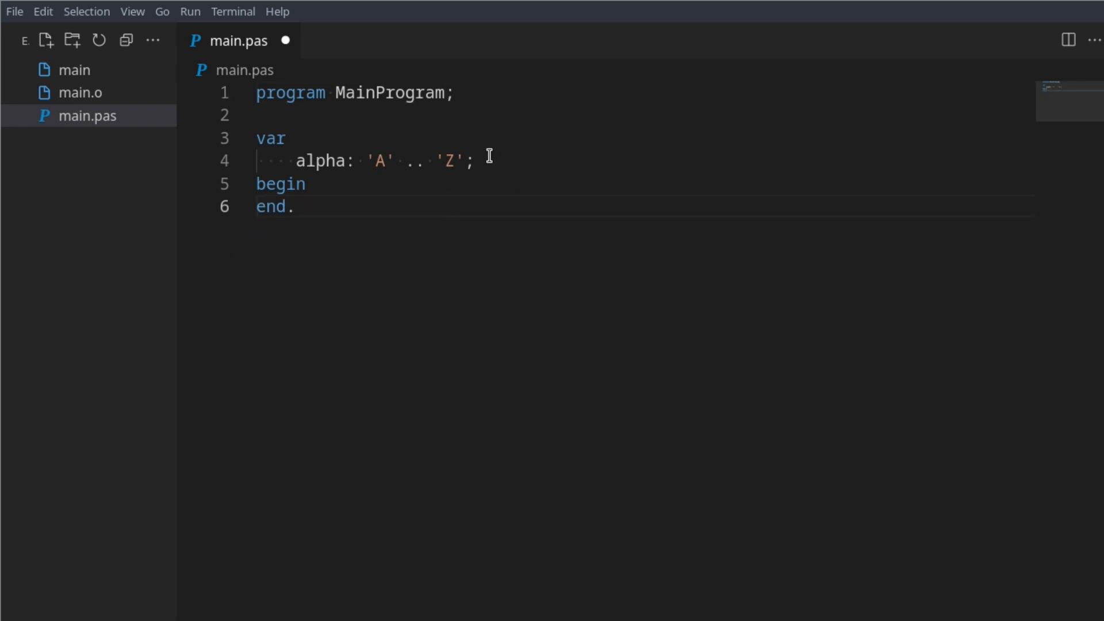
{"action": "key", "text": "ctrl+shift+k"}
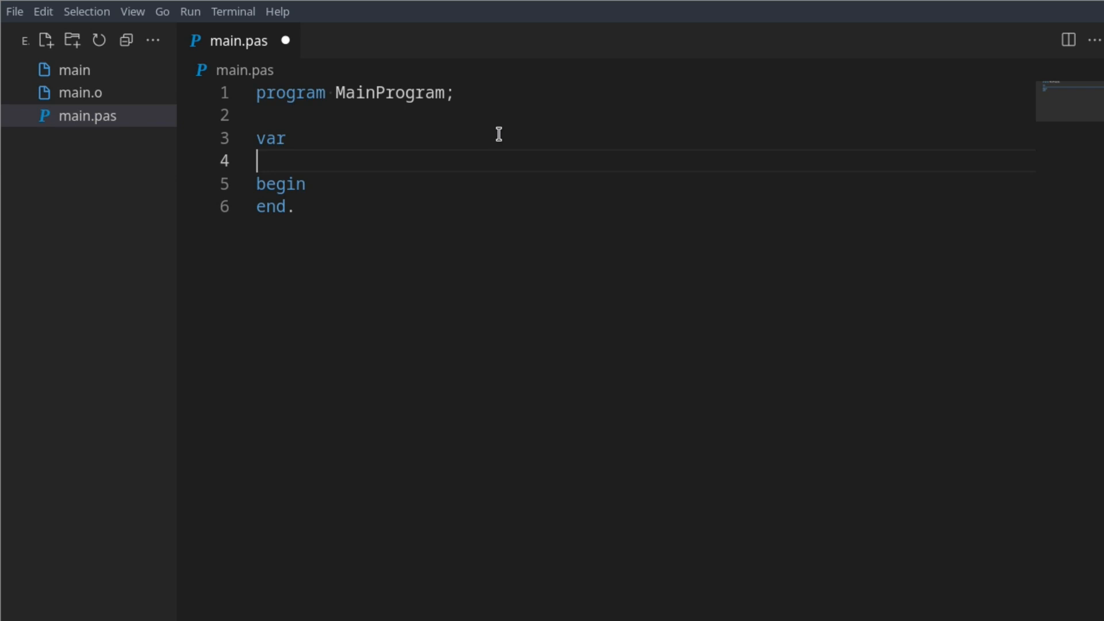
- Declare x as integer and y as double
{"action": "type", "text": "x: integer;"}
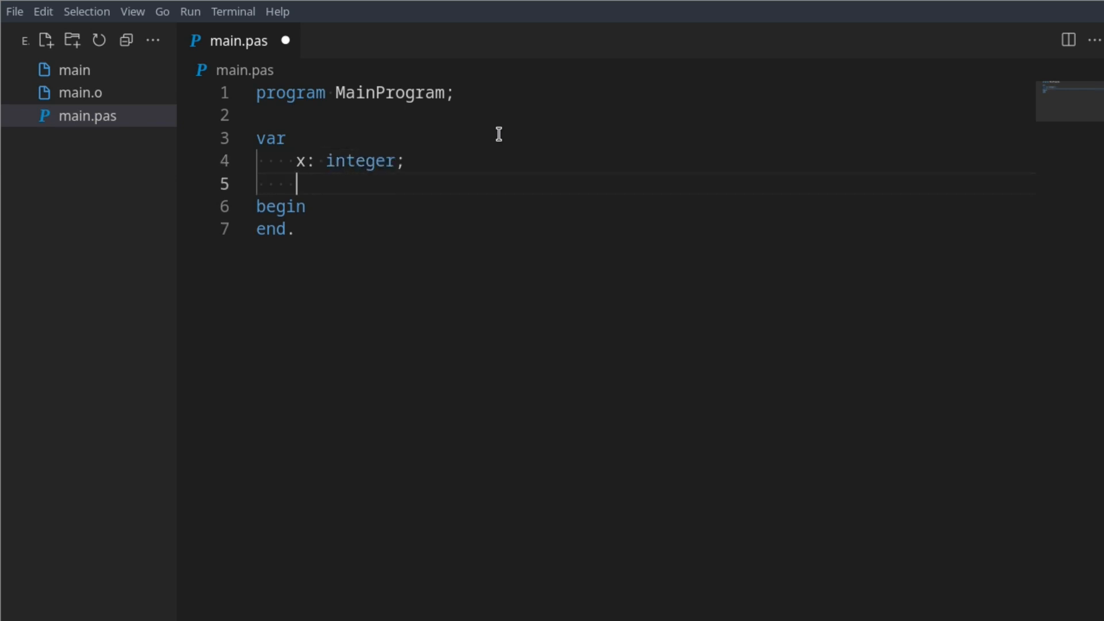
{"action": "type", "text": "y: do"}
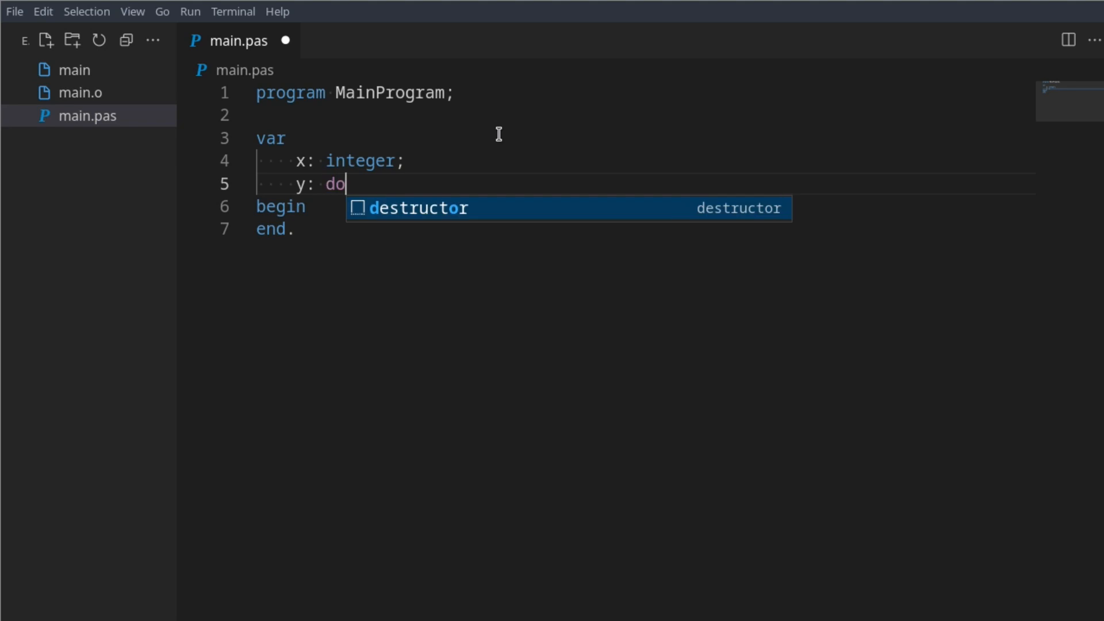
{"action": "type", "text": "uble;"}
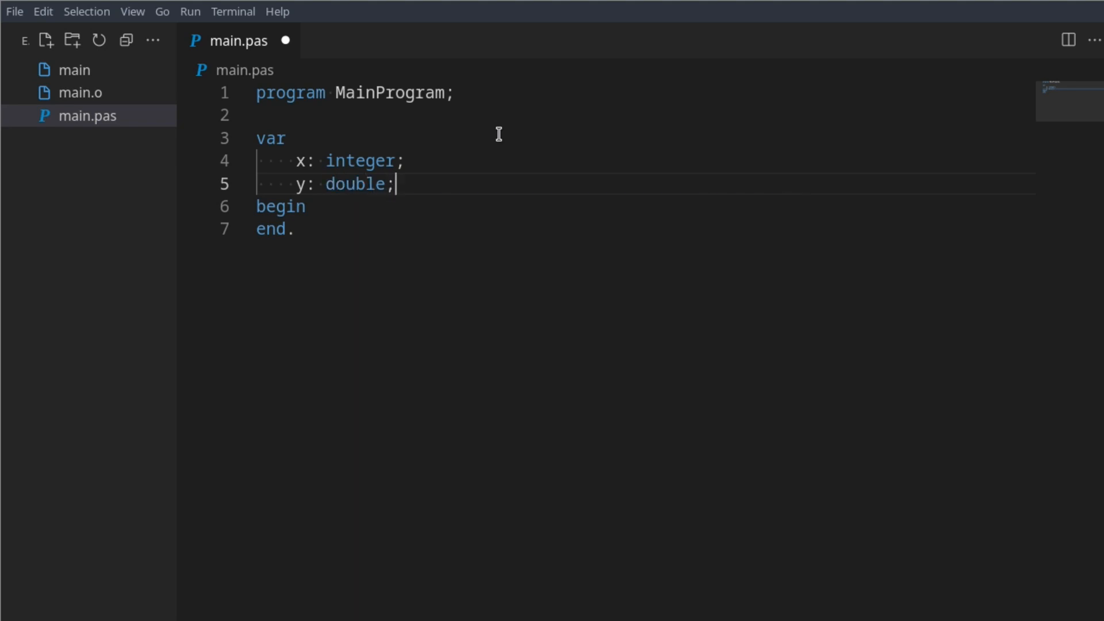
- Write a temporary comment about real numbers noting 7.1514 and 7.15149231
{"action": "type", "text": "// r"}
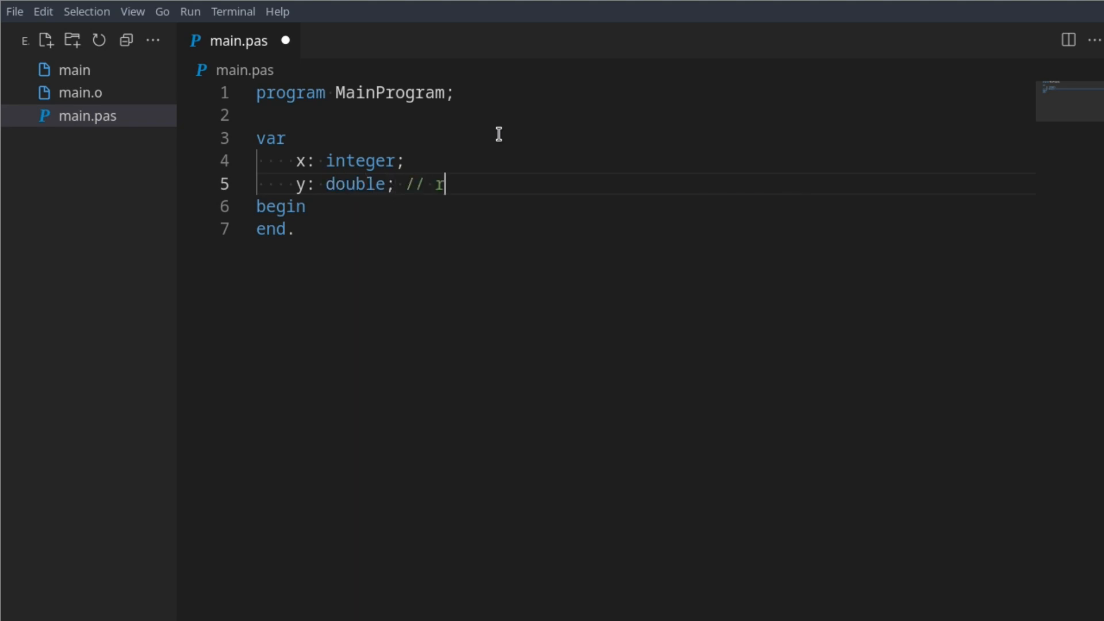
{"action": "type", "text": "eal"}
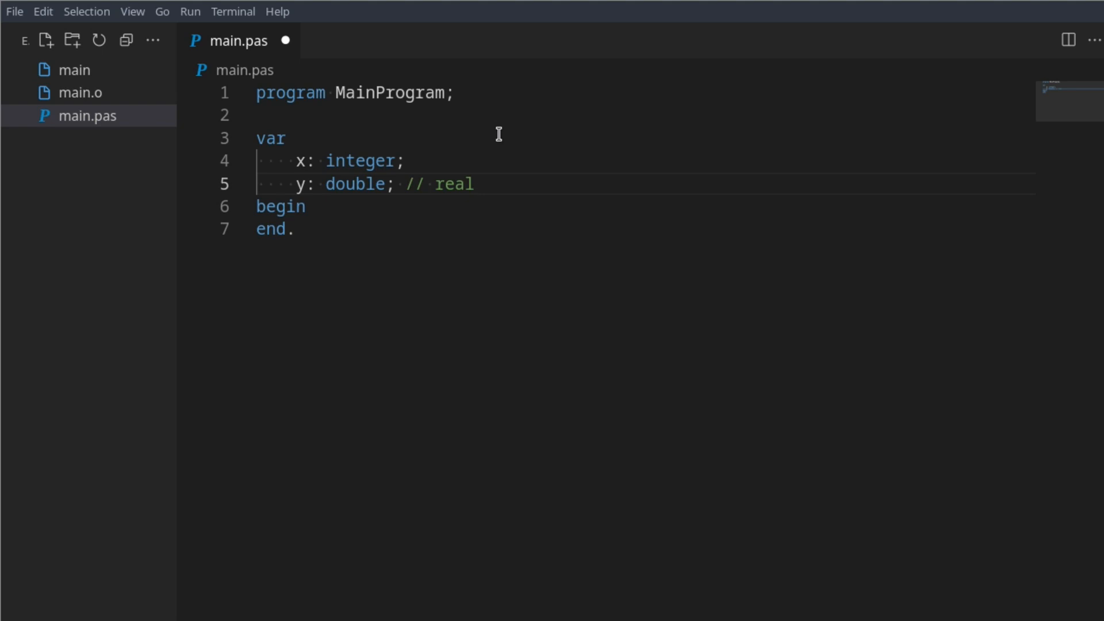
{"action": "left_click", "coordinate": [482, 184]}
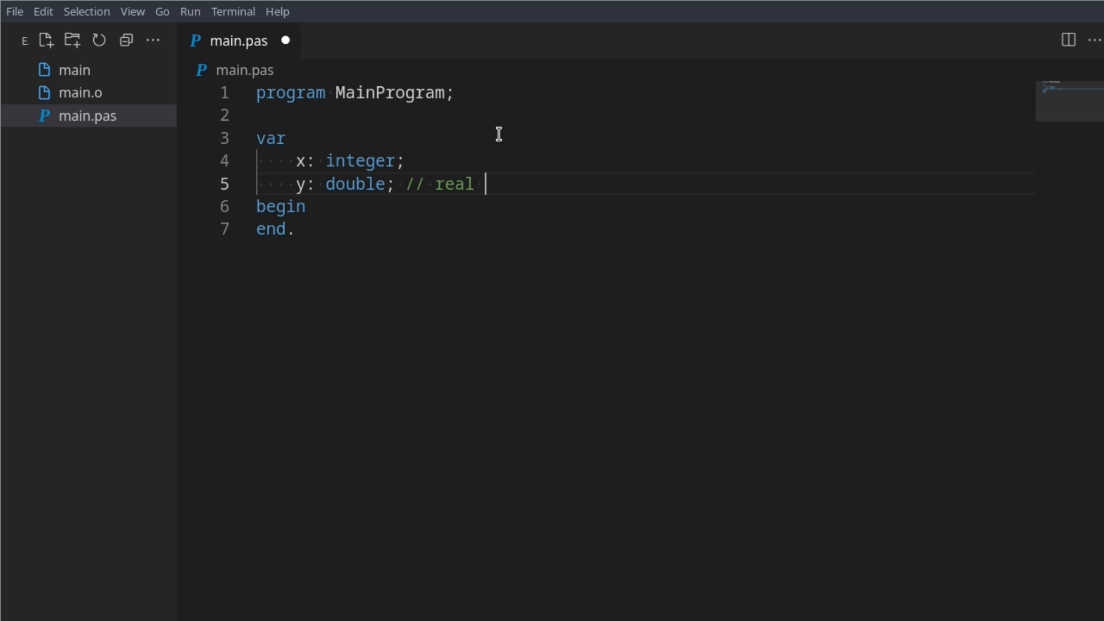
{"action": "type", "text": "7"}
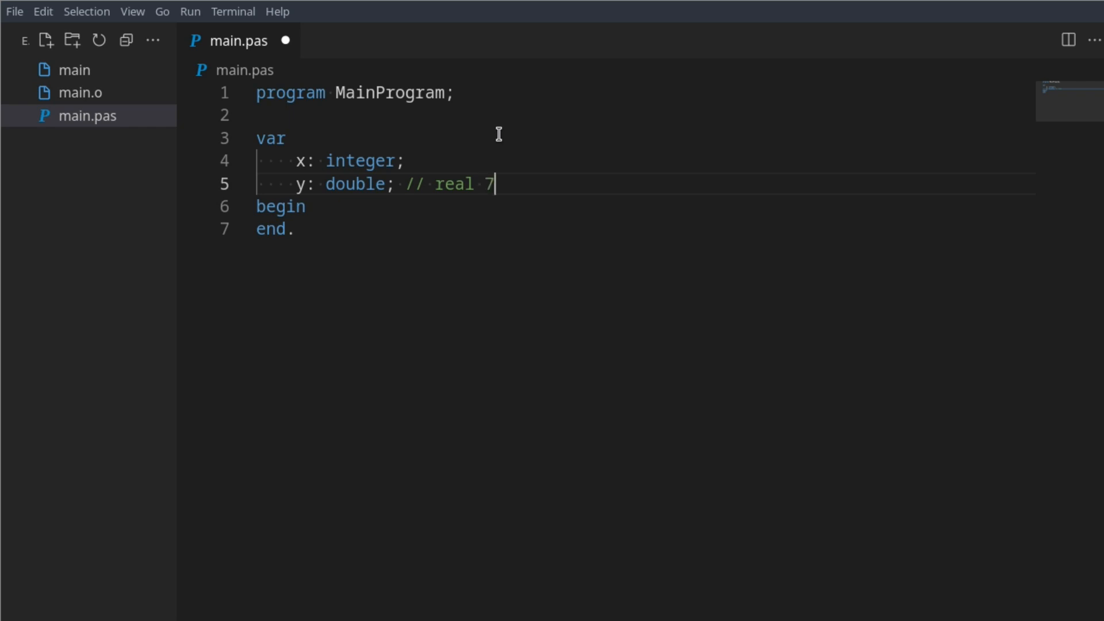
{"action": "type", "text": "."}
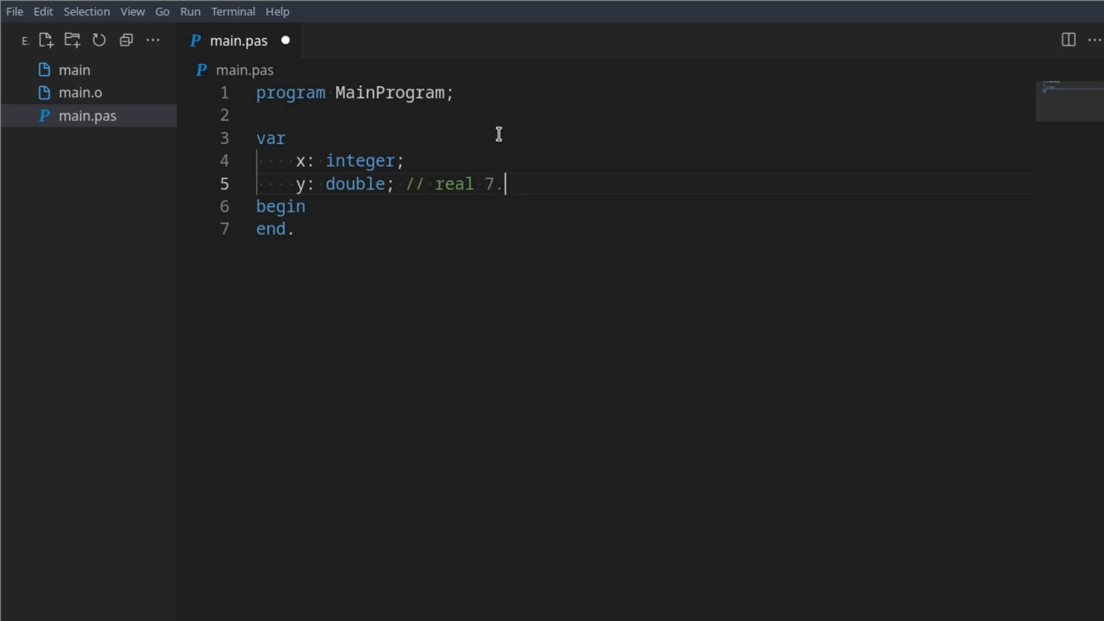
{"action": "type", "text": "151"}
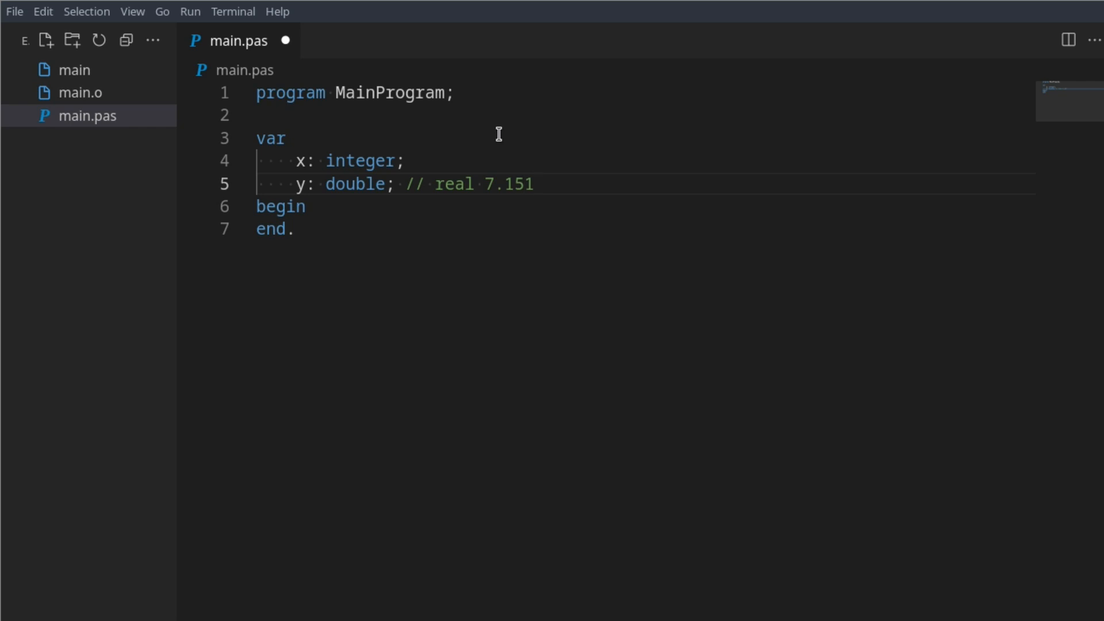
{"action": "type", "text": "4"}
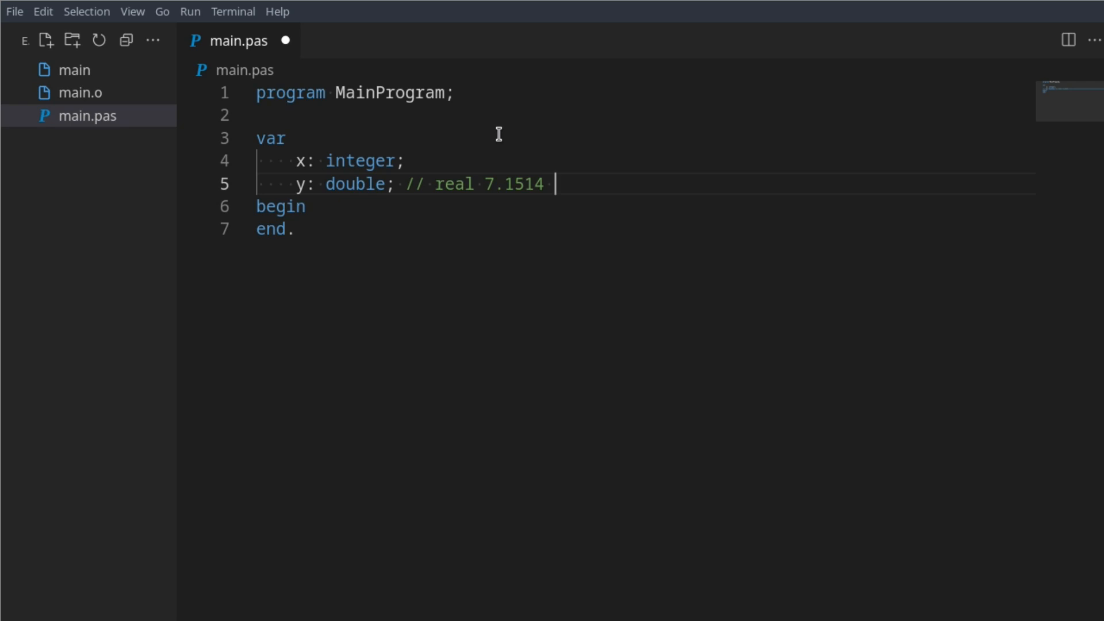
{"action": "type", "text": "7.15"}
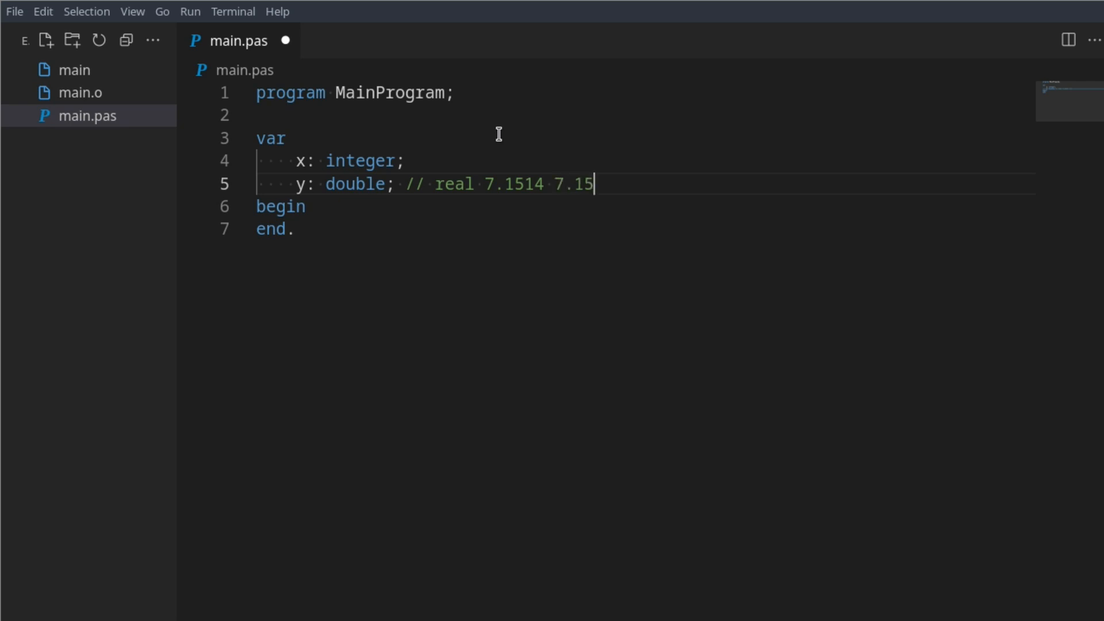
{"action": "type", "text": "149"}
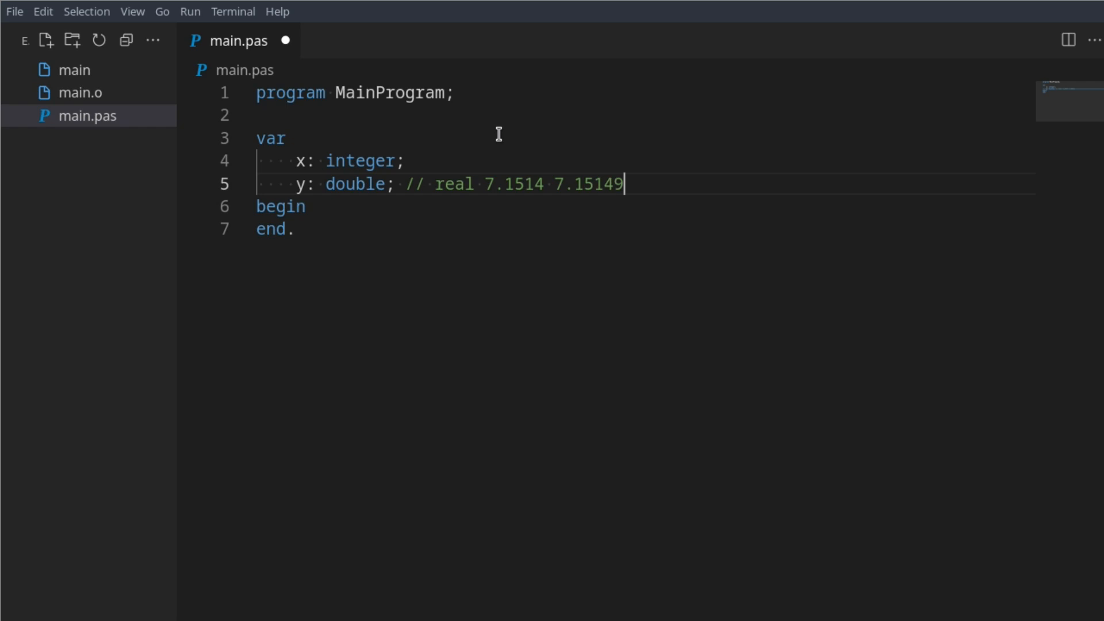
{"action": "type", "text": "231"}
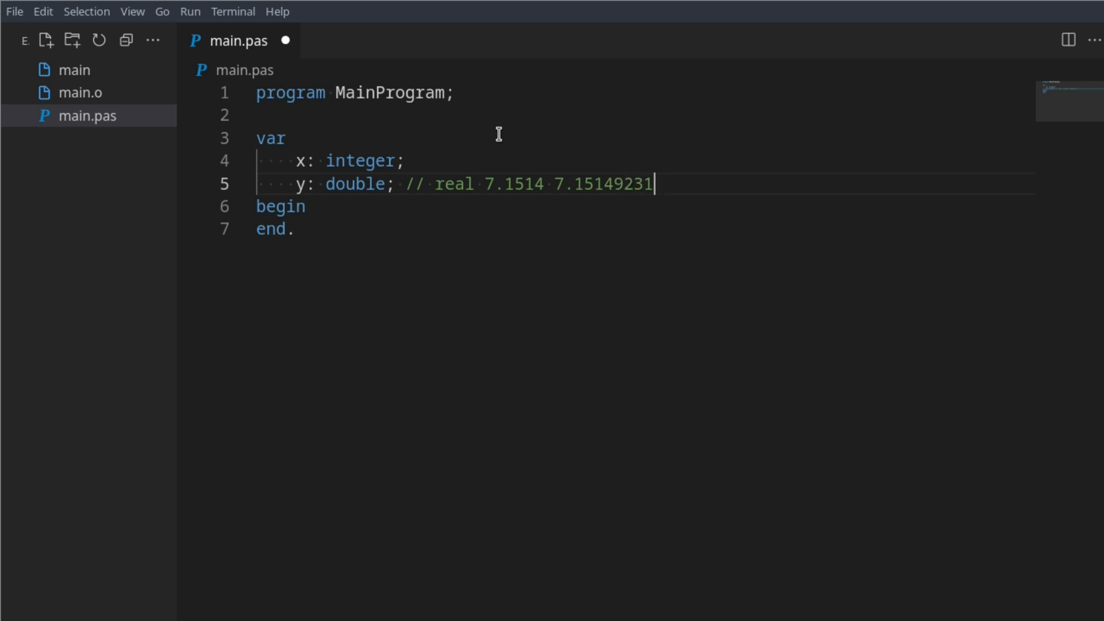
- Edit the long number, then delete the real-numbers comment
{"action": "double_click", "coordinate": [595, 184]}
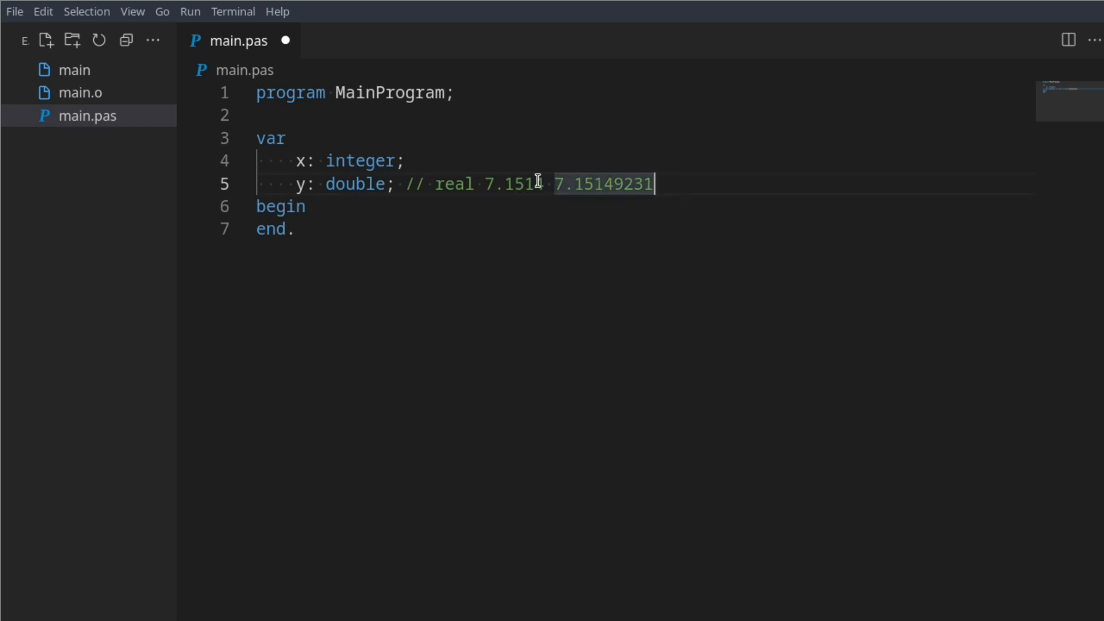
{"action": "type", "text": "4"}
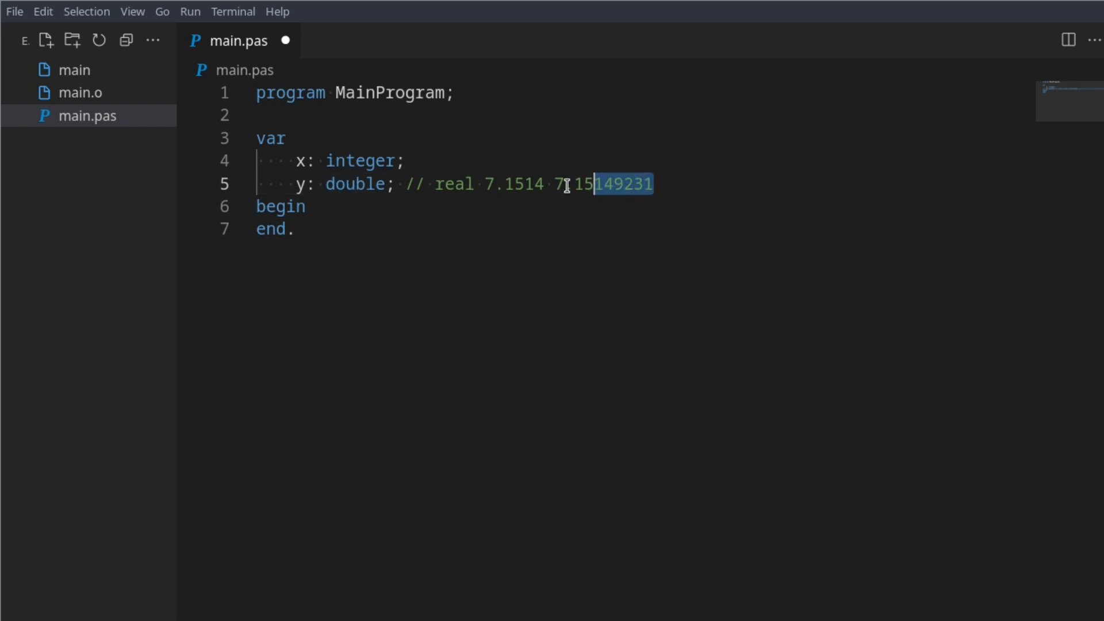
{"action": "key", "text": "Delete"}
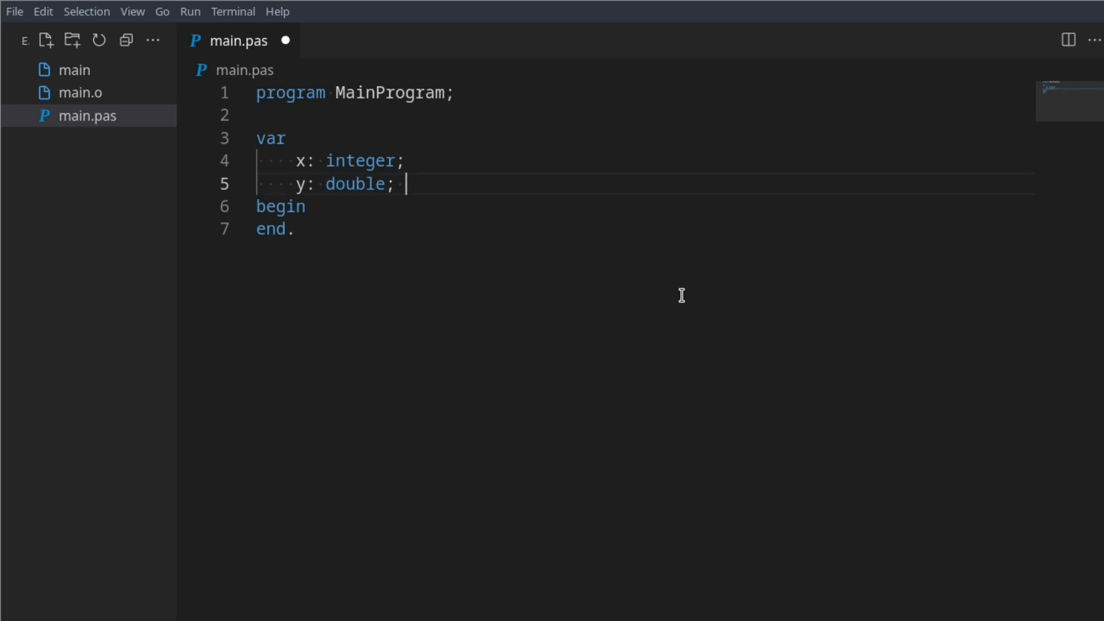
- Add writeln(1 - 5); after begin, then compile and run it
{"action": "key", "text": "Enter"}
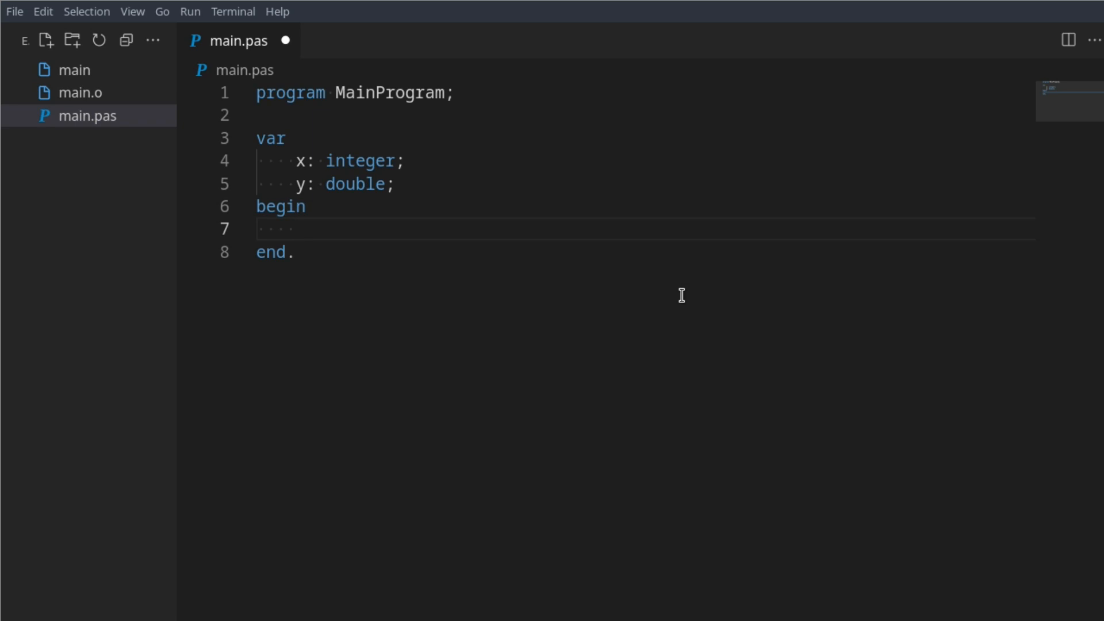
{"action": "type", "text": "writel"}
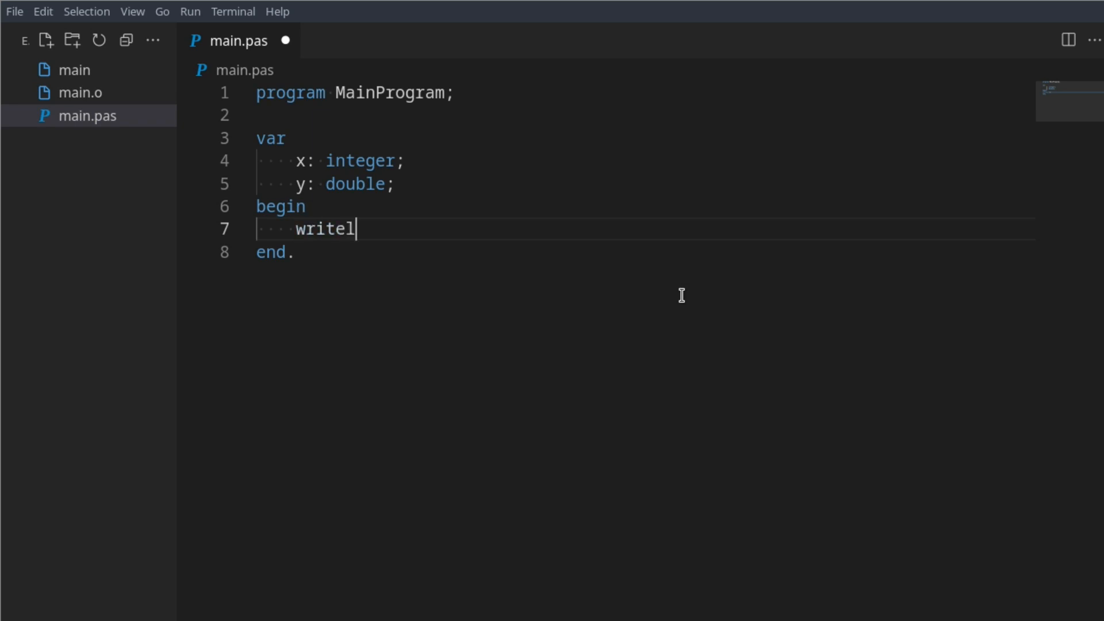
{"action": "type", "text": "n(1 + )"}
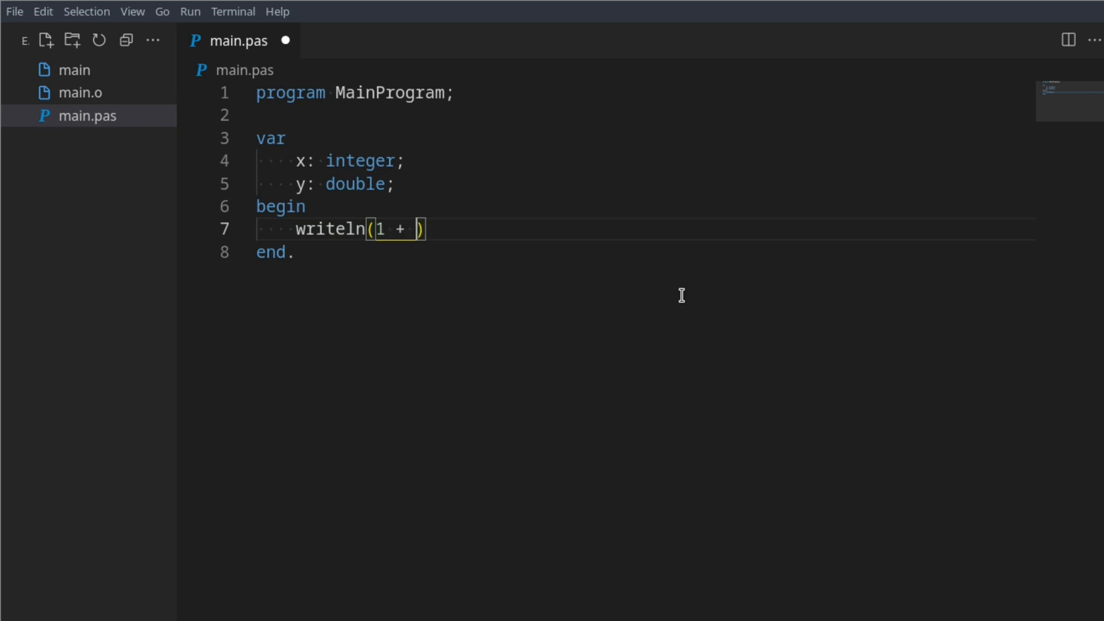
{"action": "type", "text": "5;"}
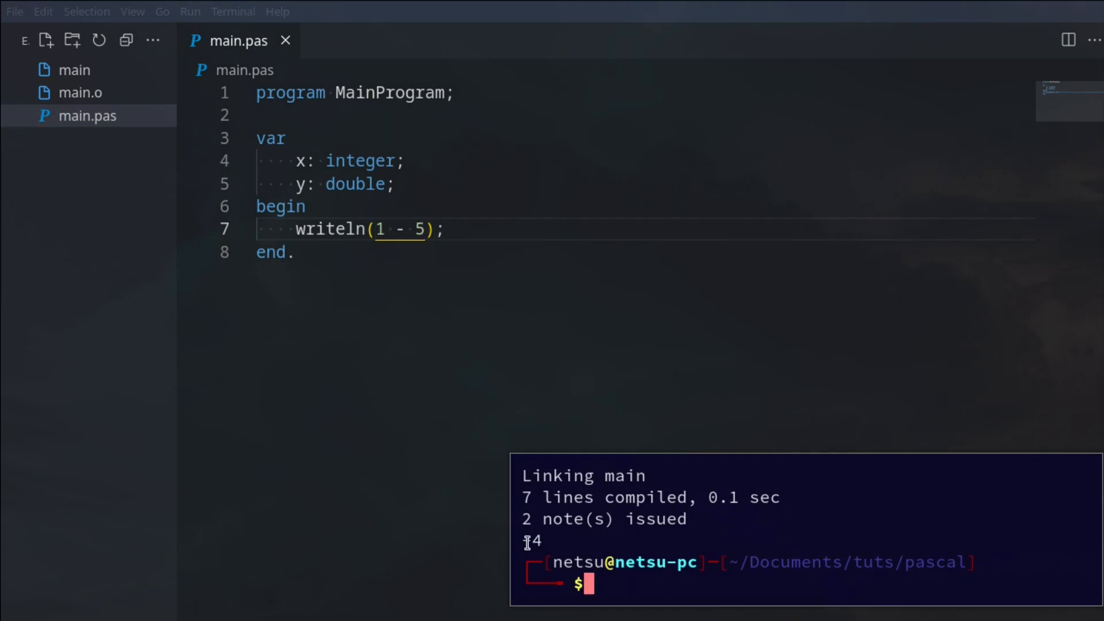
- Change the printed expression to 10 - 5 and rerun, outputting 5
{"action": "left_click", "coordinate": [408, 229]}
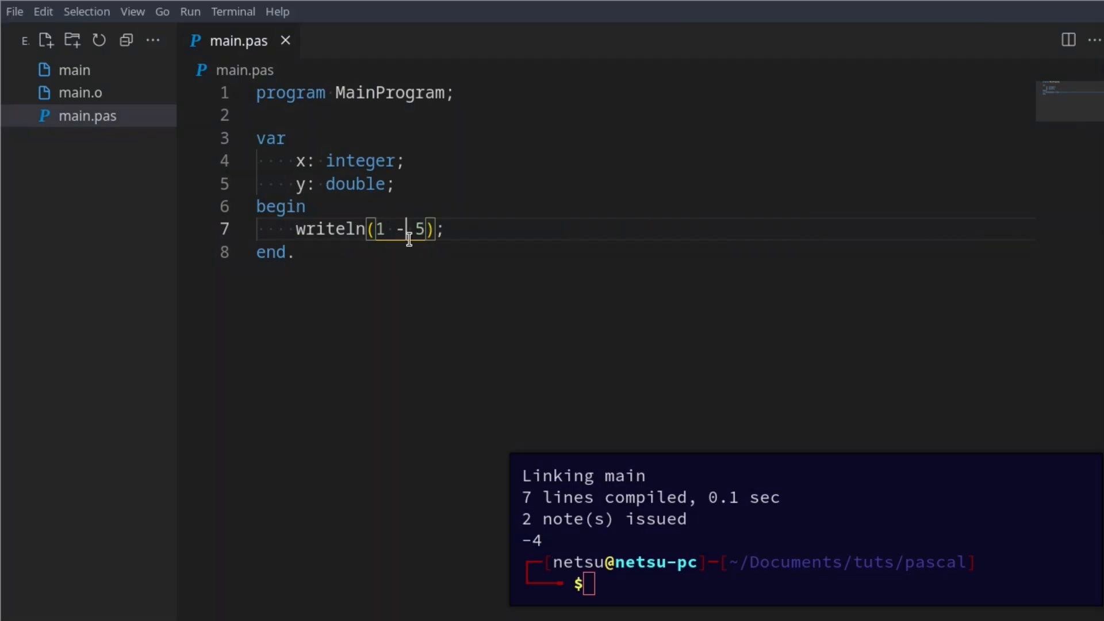
{"action": "type", "text": "0"}
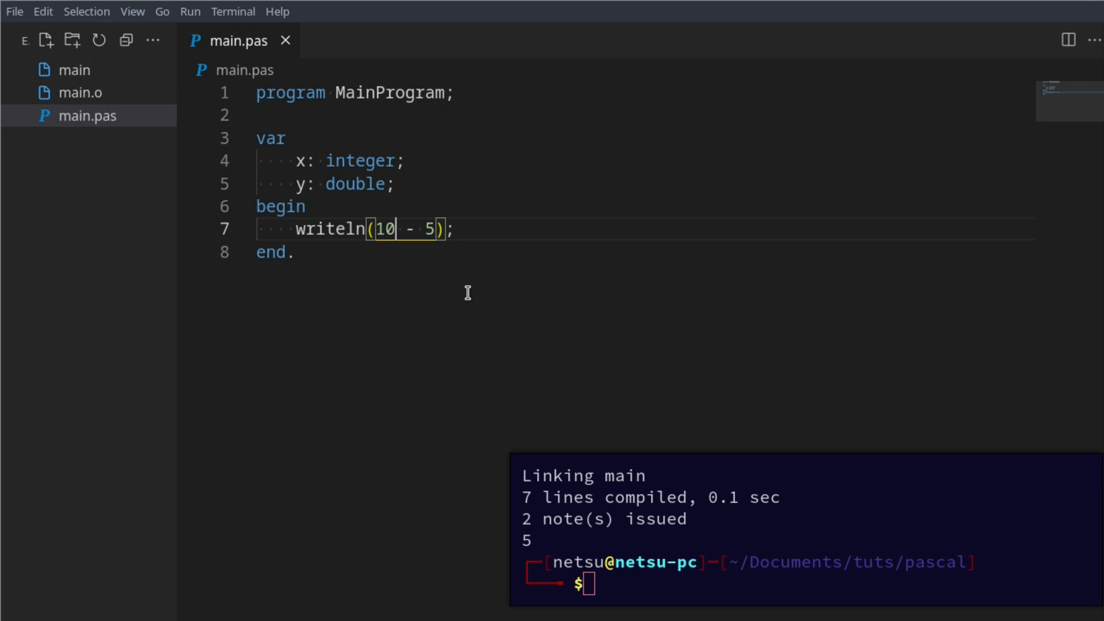
{"action": "left_click", "coordinate": [445, 206]}
{"action": "type", "text": "x"}
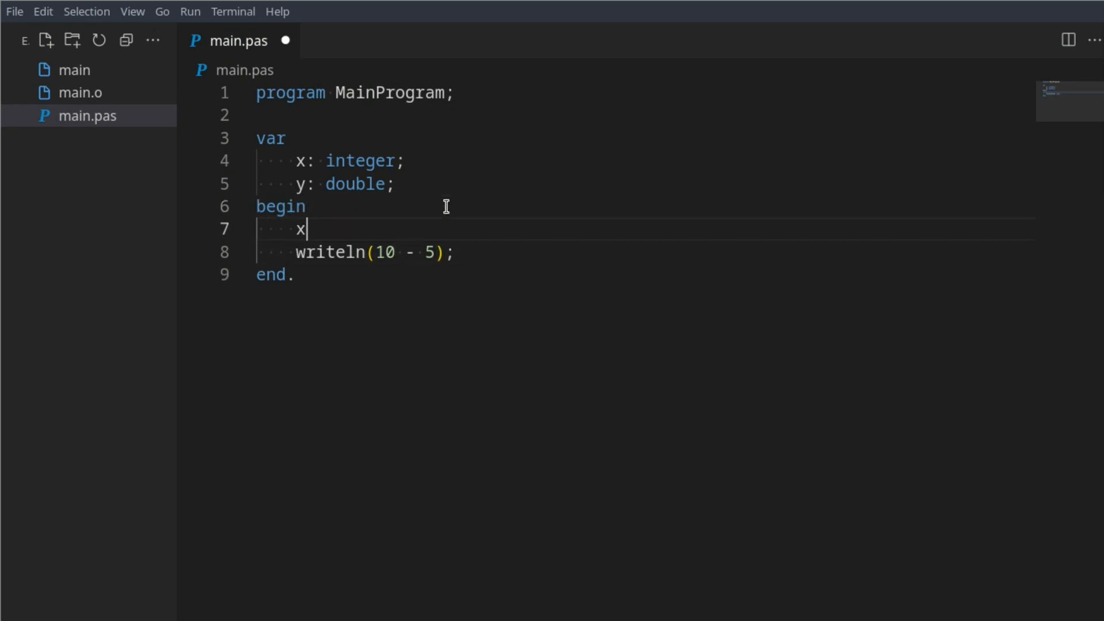
- Assign x := 9 and y := x / 3 in the body
{"action": "type", "text": ":"}
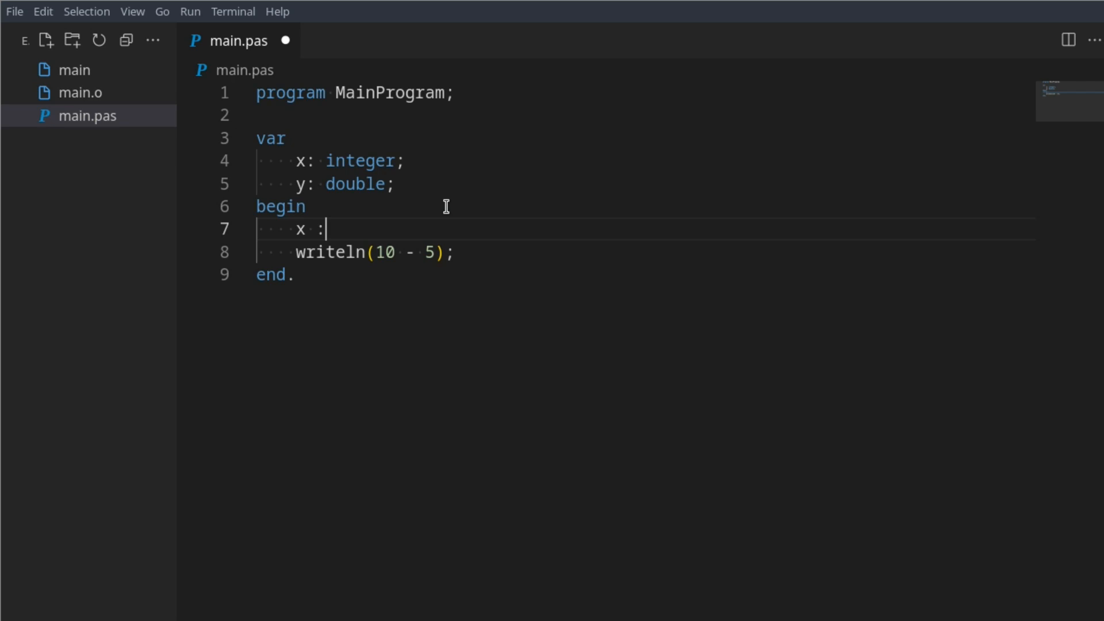
{"action": "type", "text": "= 9;"}
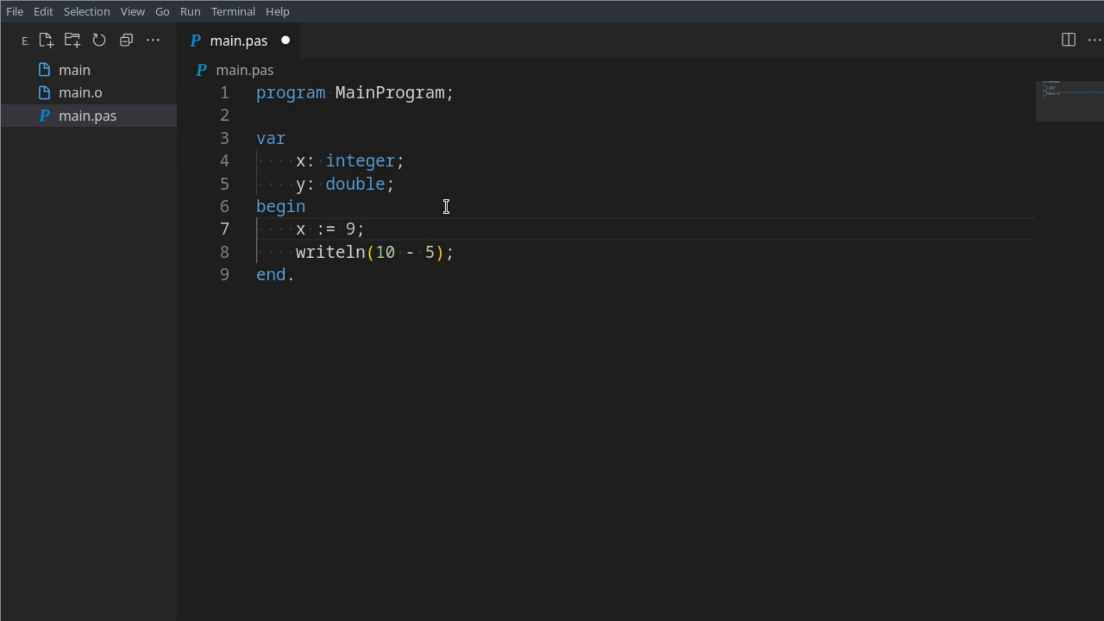
{"action": "type", "text": "y"}
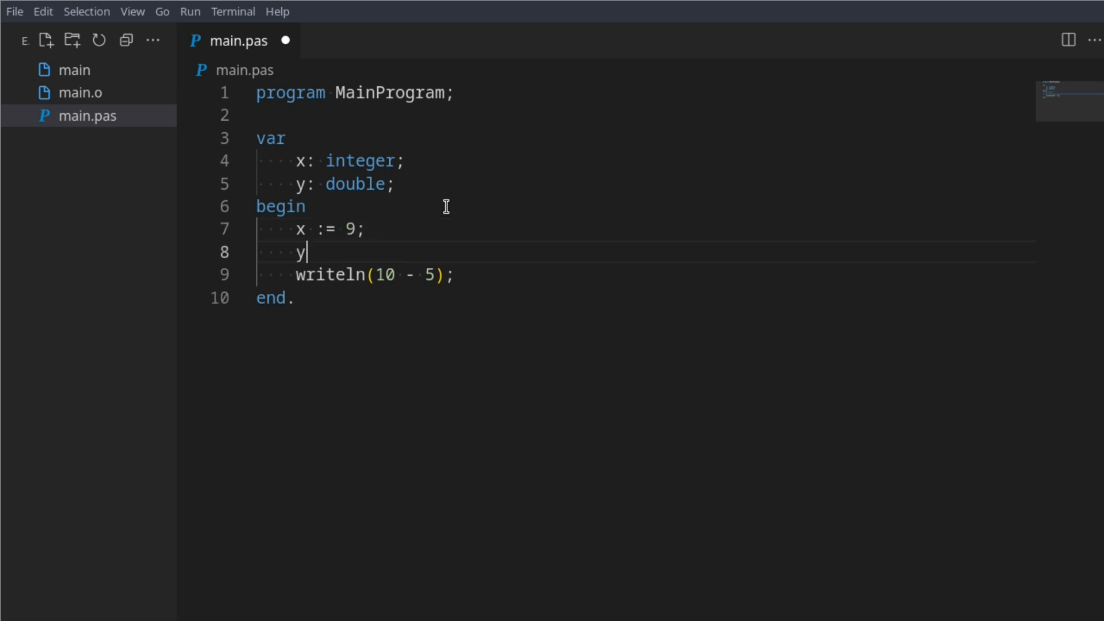
{"action": "type", "text": ":= x /"}
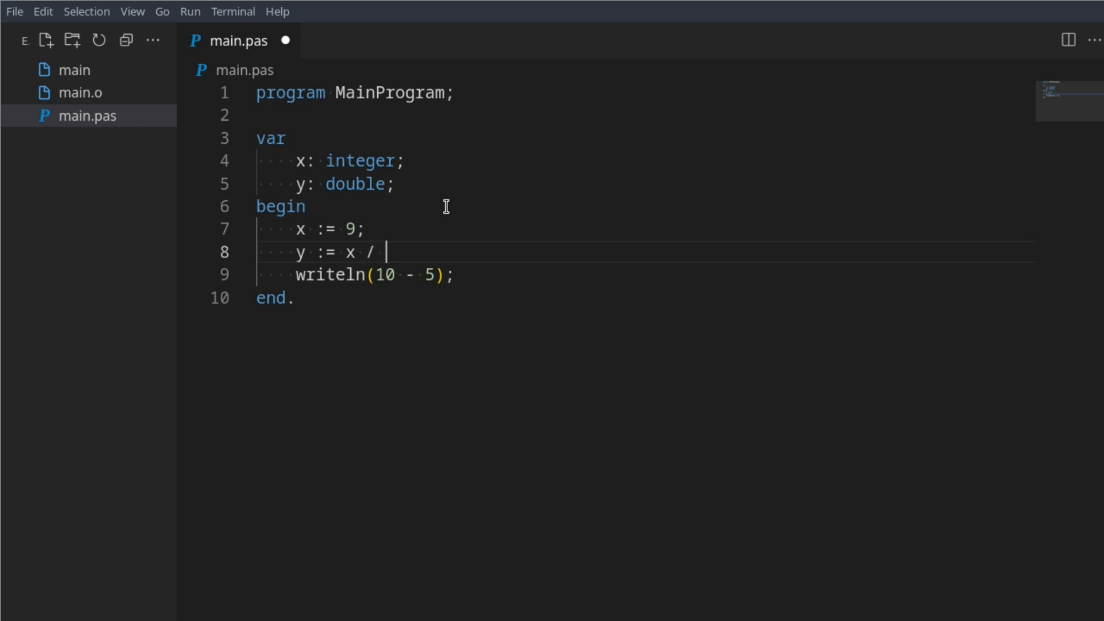
{"action": "type", "text": "3;"}
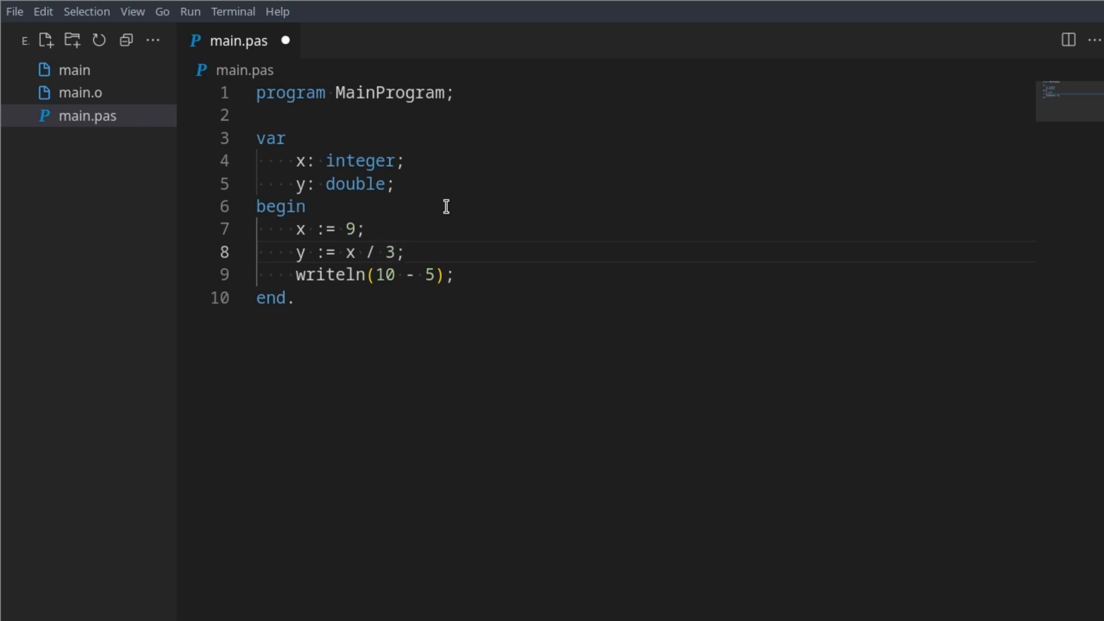
- Make writeln print y, then compile and run with fpc
{"action": "double_click", "coordinate": [371, 252]}
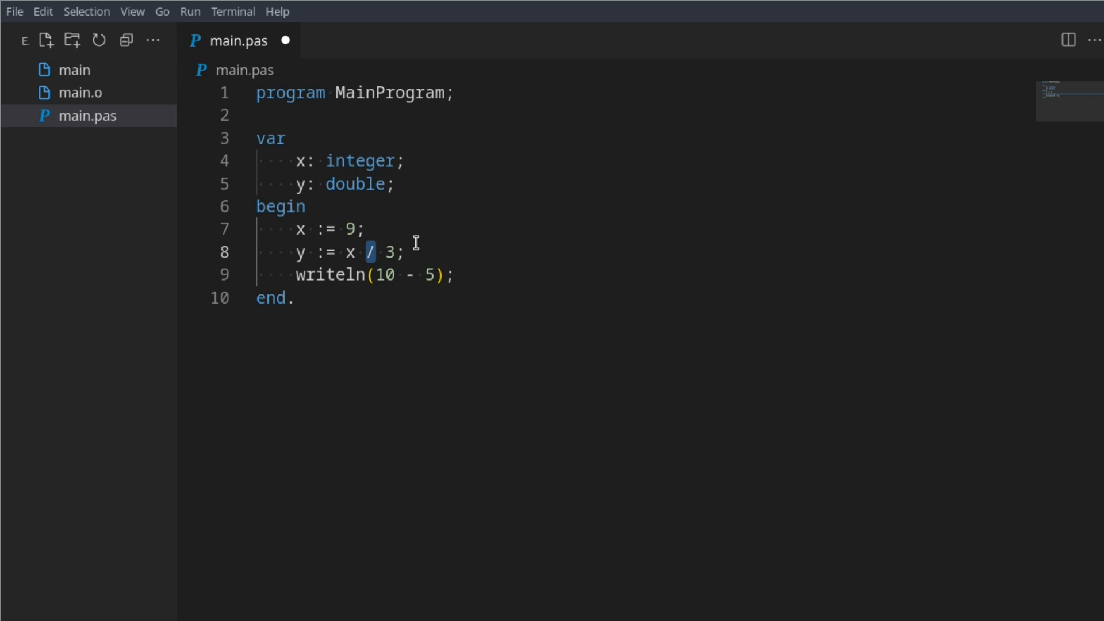
{"action": "mouse_move", "coordinate": [421, 241]}
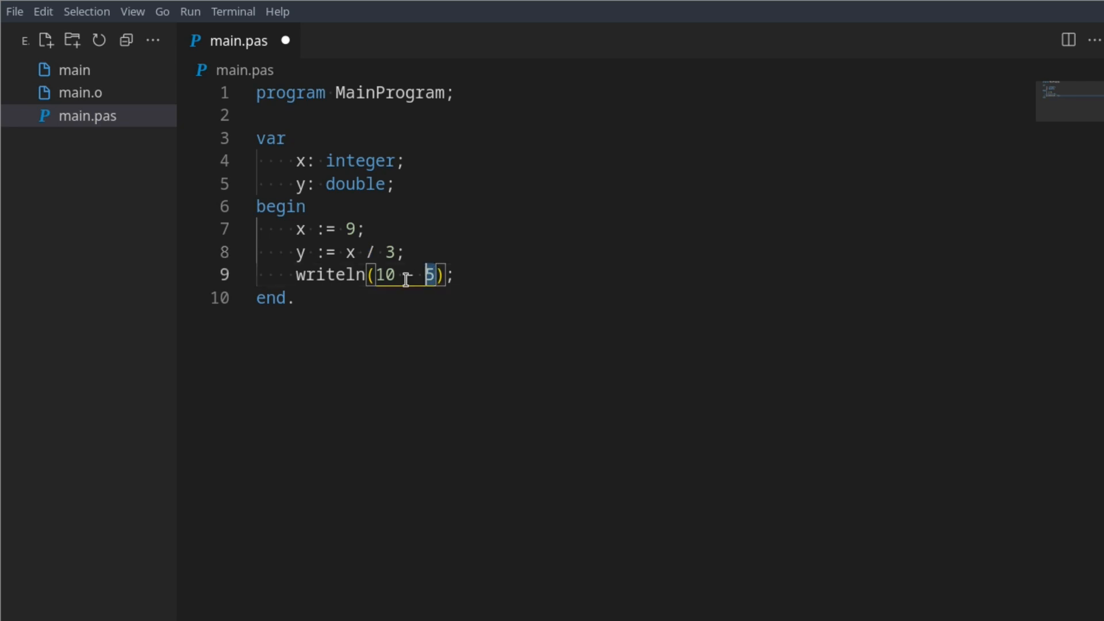
{"action": "type", "text": "y"}
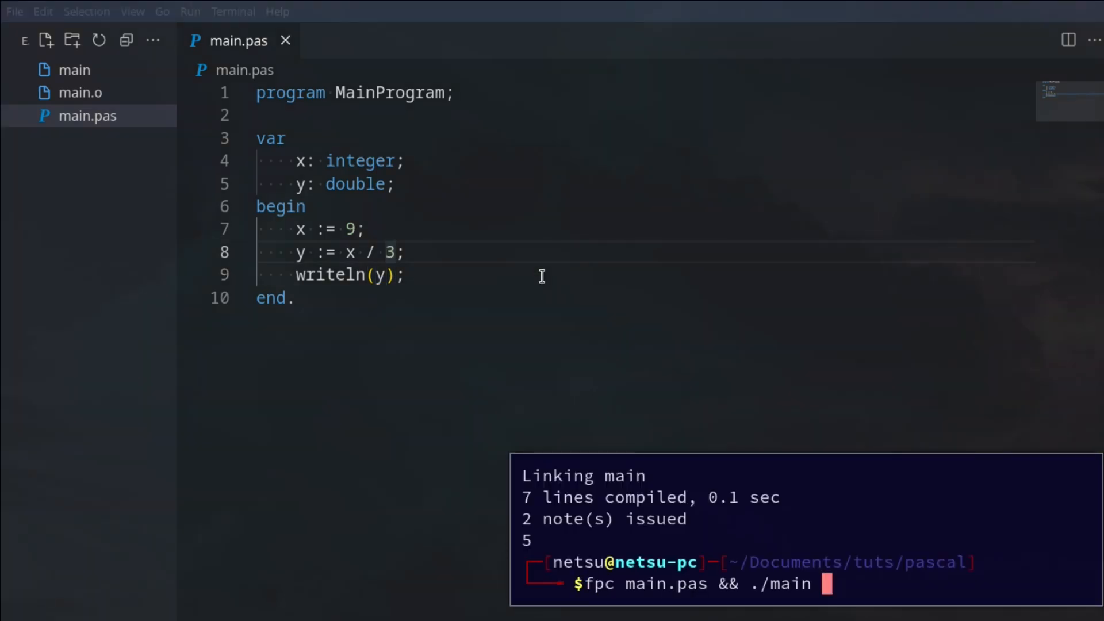
{"action": "key", "text": "Return"}
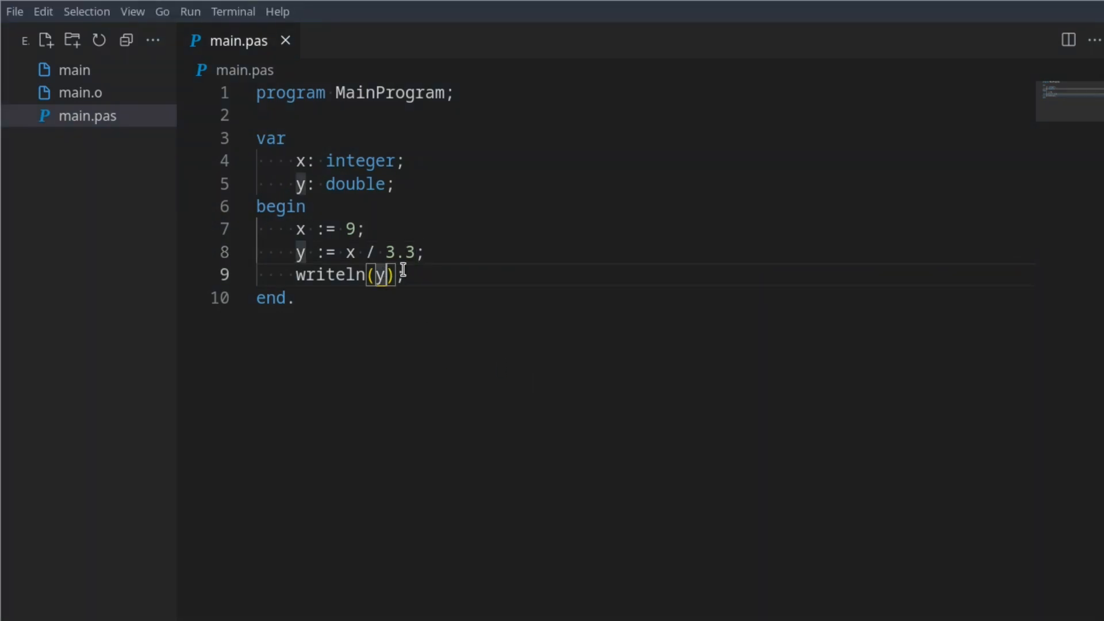
- Print 9 div 3 and run it
{"action": "type", "text": "9 div"}
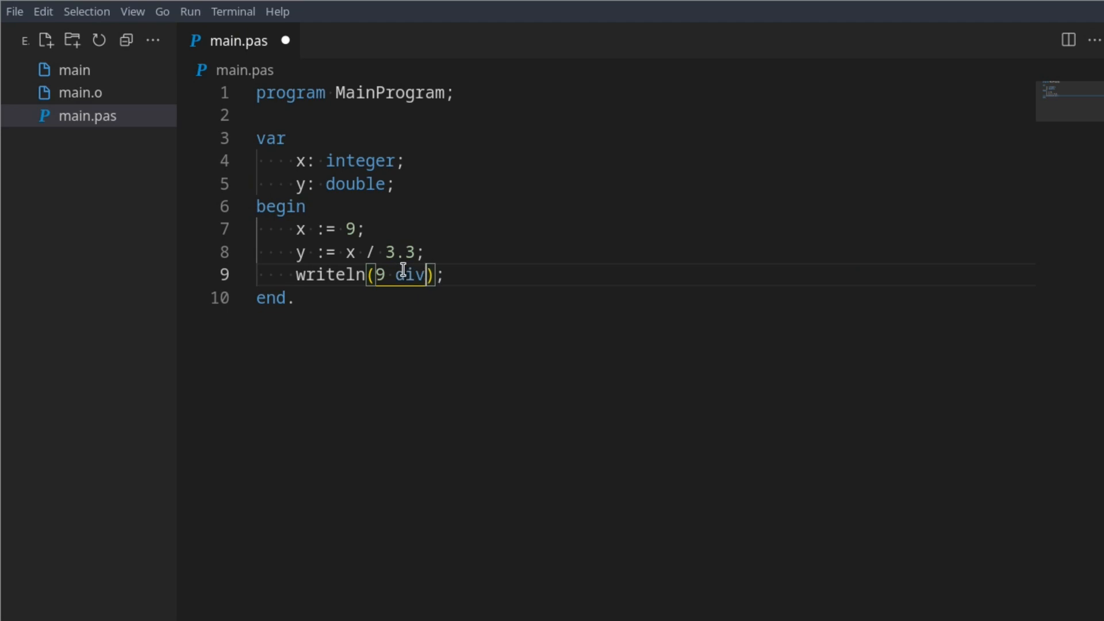
{"action": "type", "text": "3"}
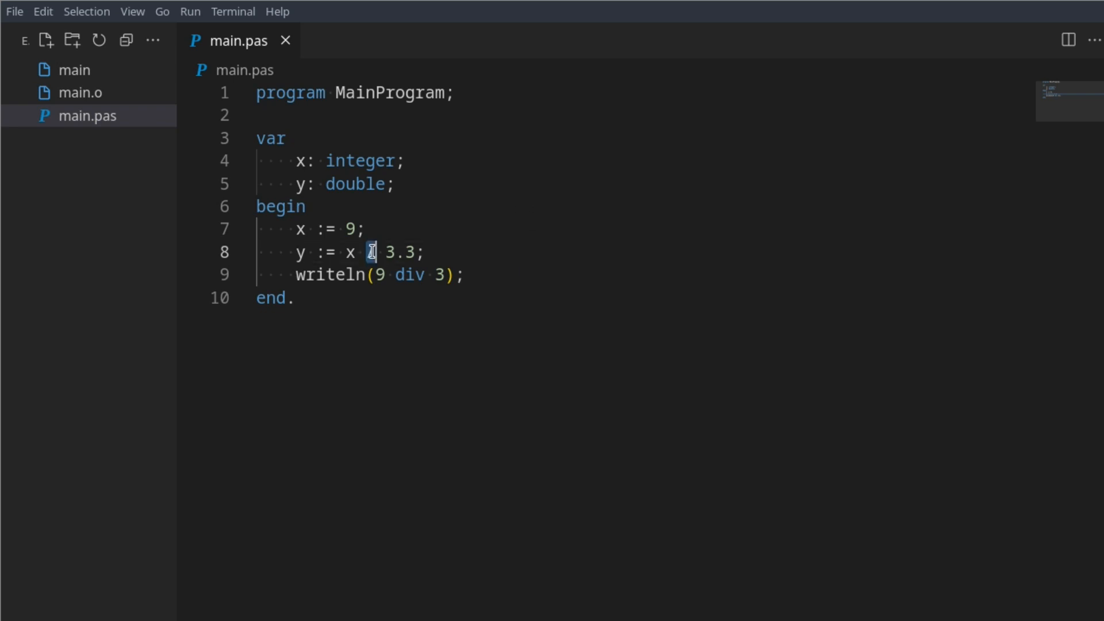
{"action": "type", "text": "/"}
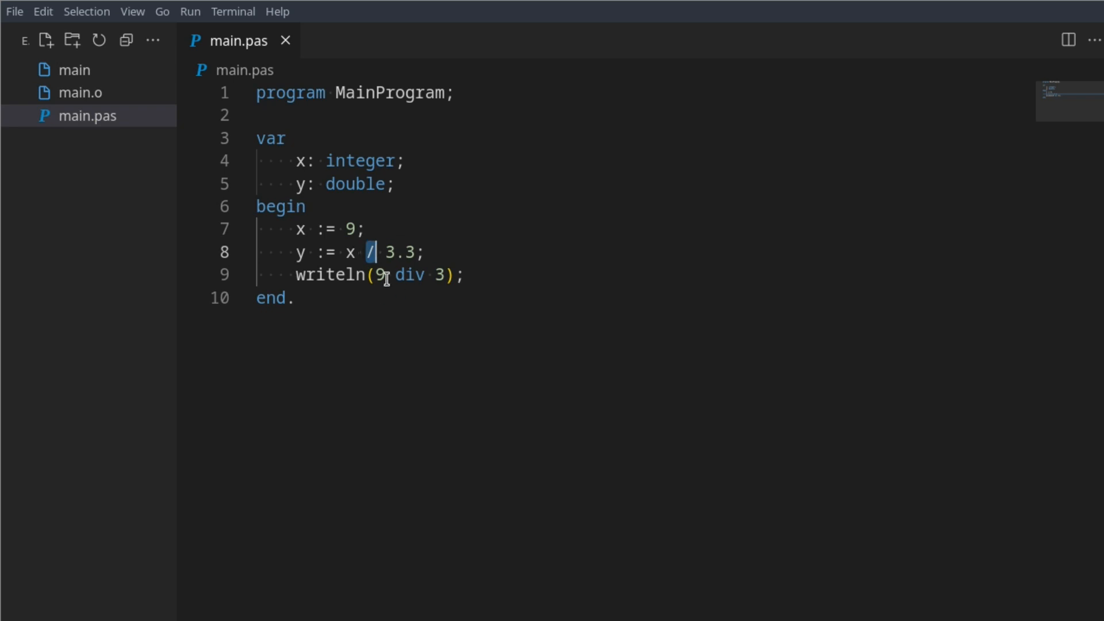
- Set y's divisor to 3.3, then print x div 3 and y div 3, which fails to compile
{"action": "double_click", "coordinate": [328, 274]}
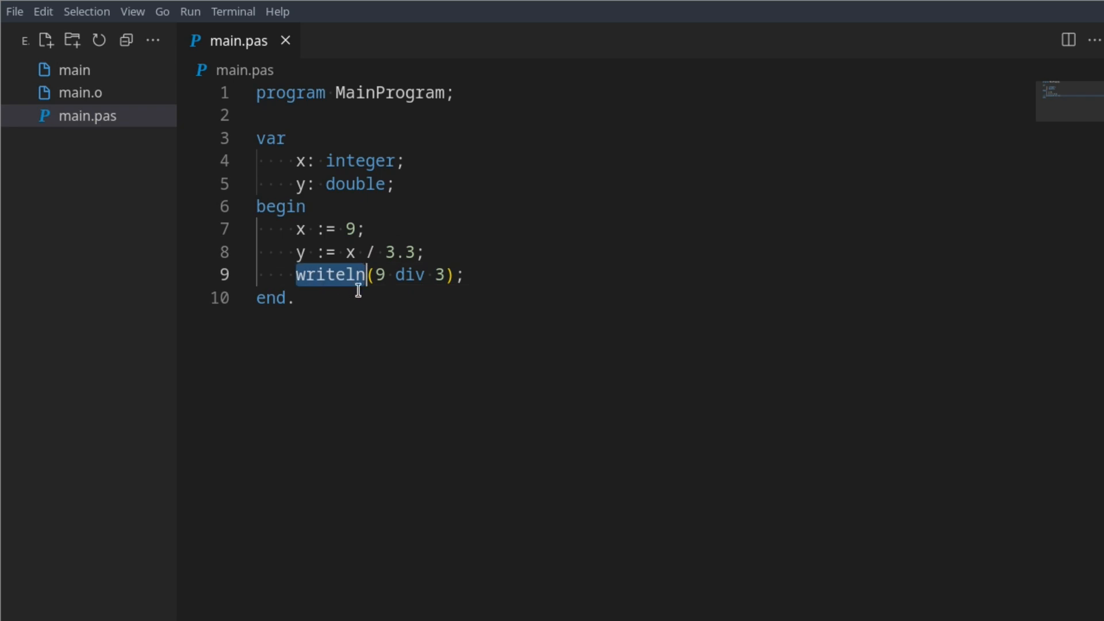
{"action": "double_click", "coordinate": [409, 275]}
{"action": "type", "text": ".3"}
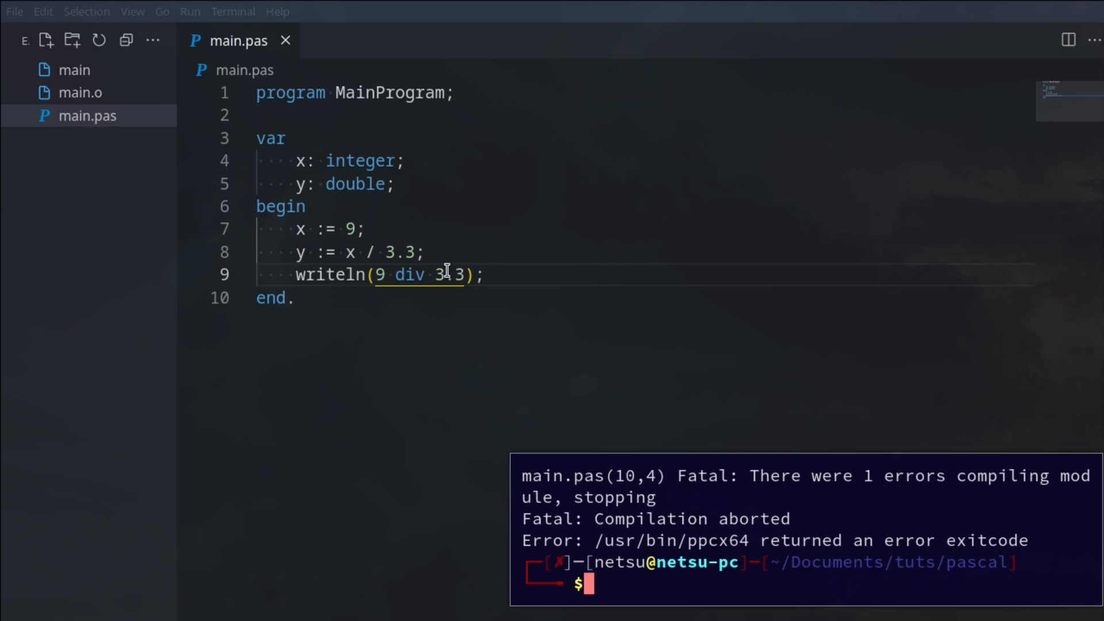
{"action": "double_click", "coordinate": [408, 275]}
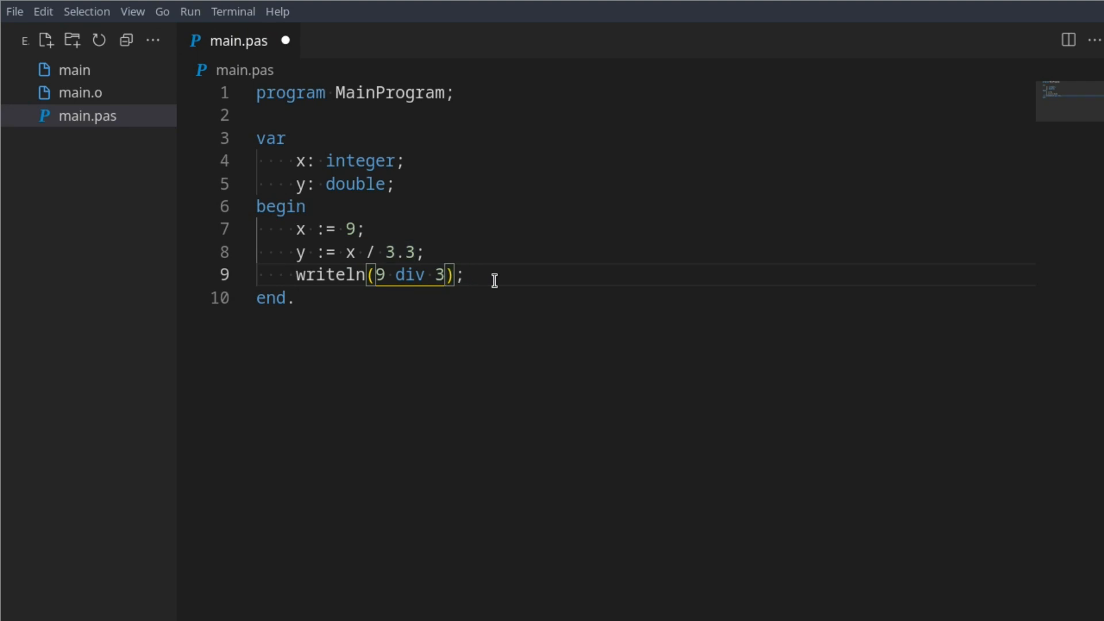
{"action": "type", "text": "x"}
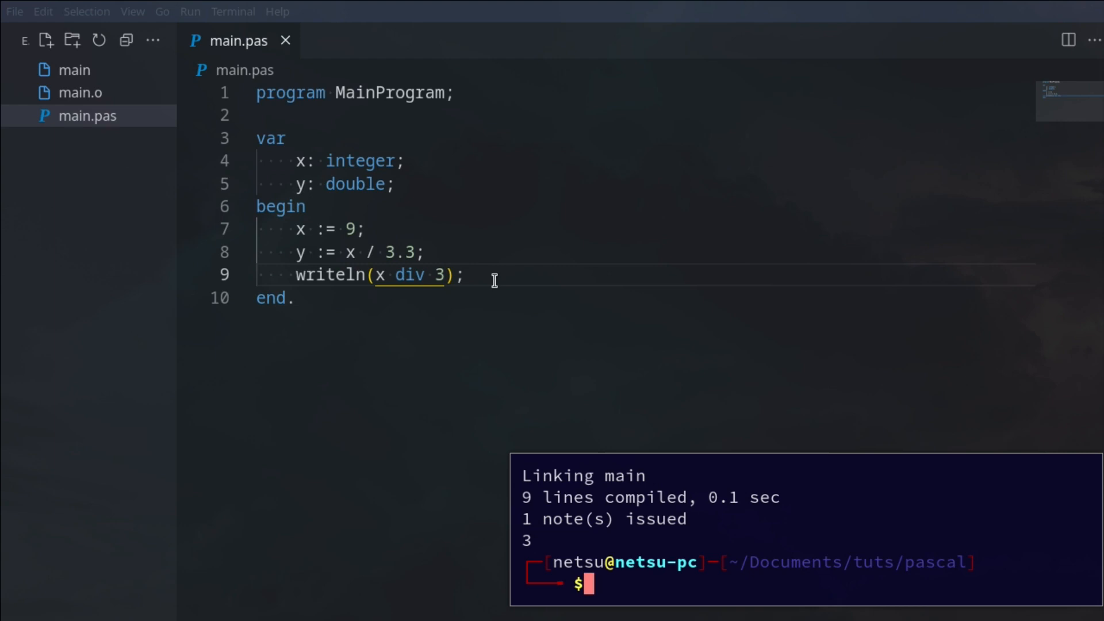
{"action": "mouse_move", "coordinate": [391, 275]}
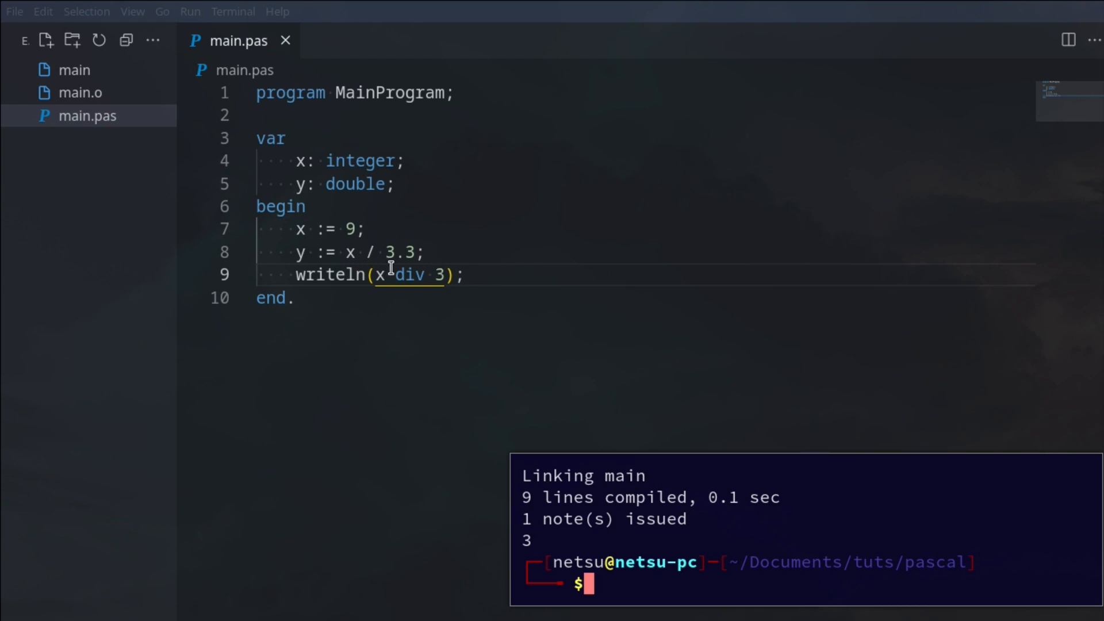
{"action": "type", "text": "y"}
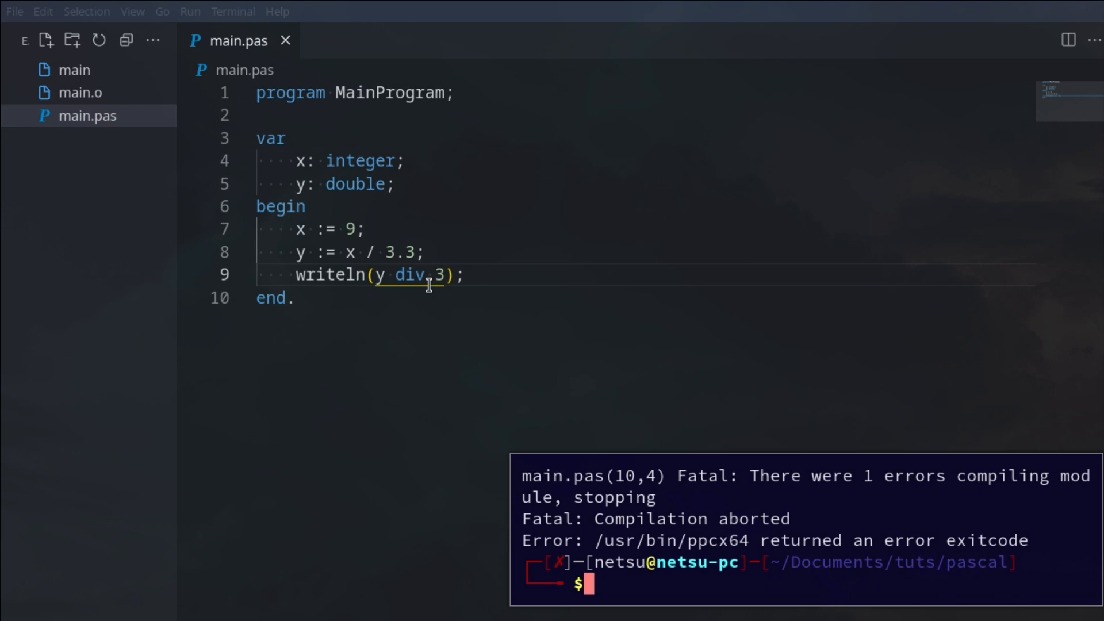
{"action": "mouse_move", "coordinate": [410, 275]}
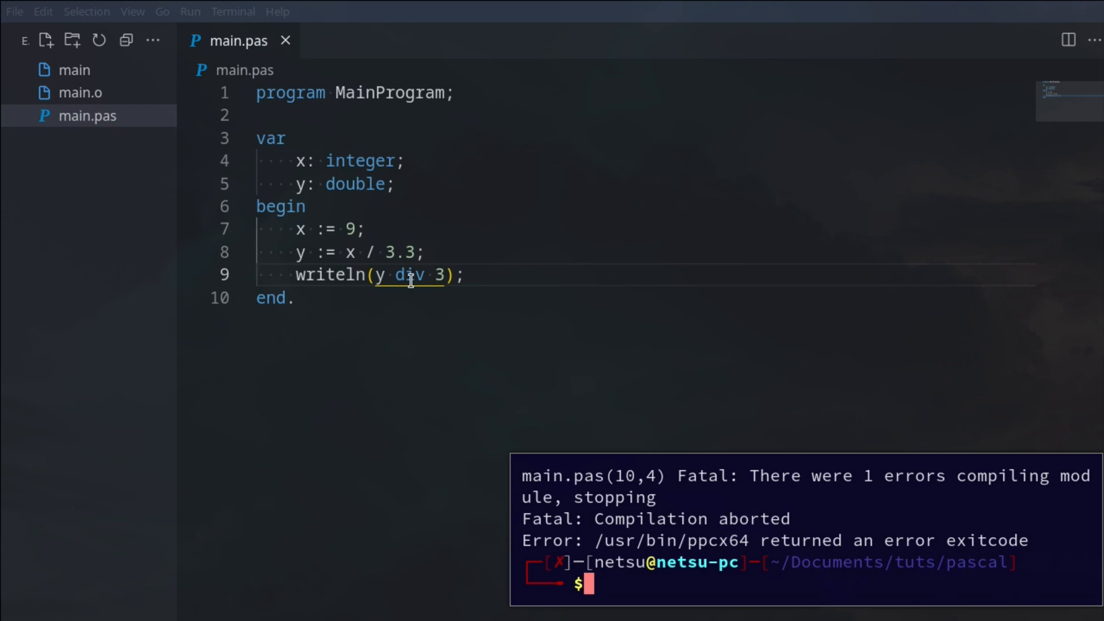
{"action": "double_click", "coordinate": [408, 275]}
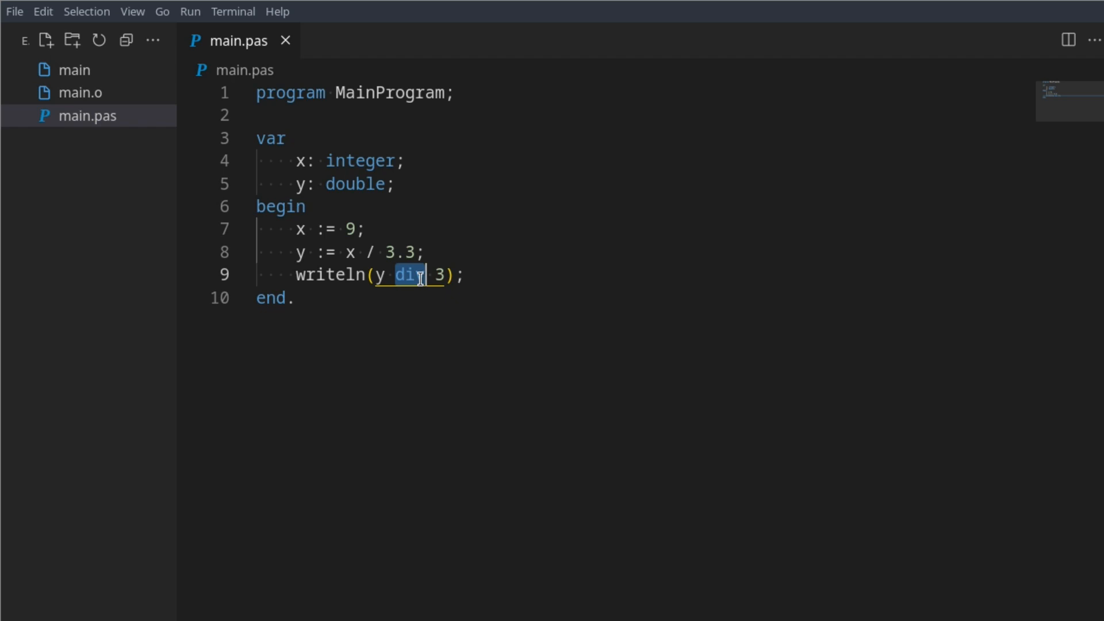
{"action": "mouse_move", "coordinate": [481, 303]}
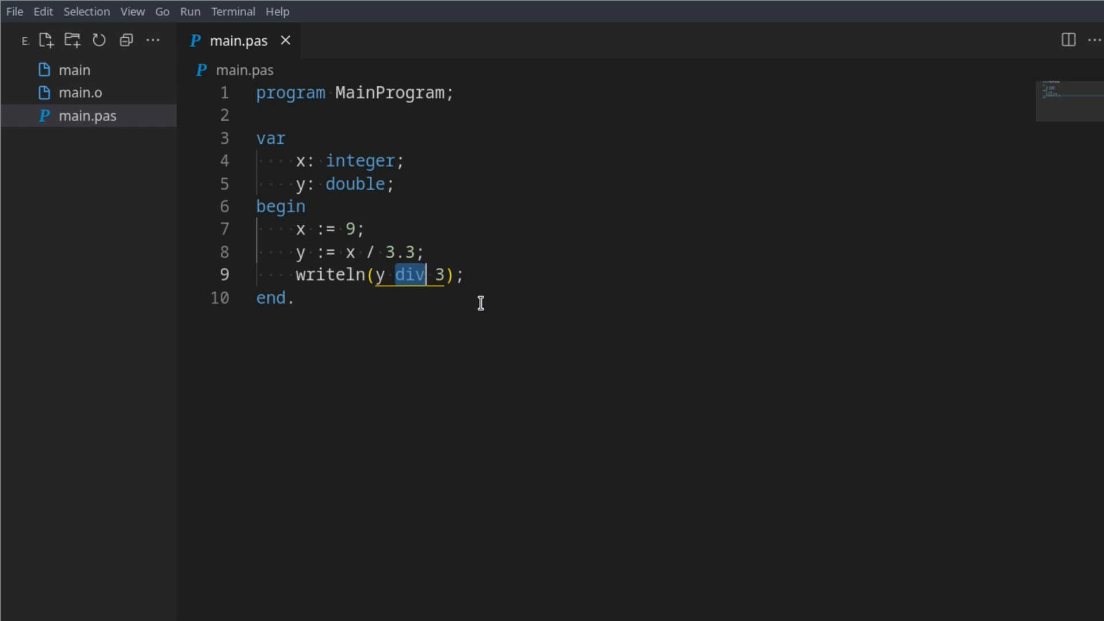
- Replace div with *, run 10 * 3 (output 30), then change the operand to -2
{"action": "type", "text": "*"}
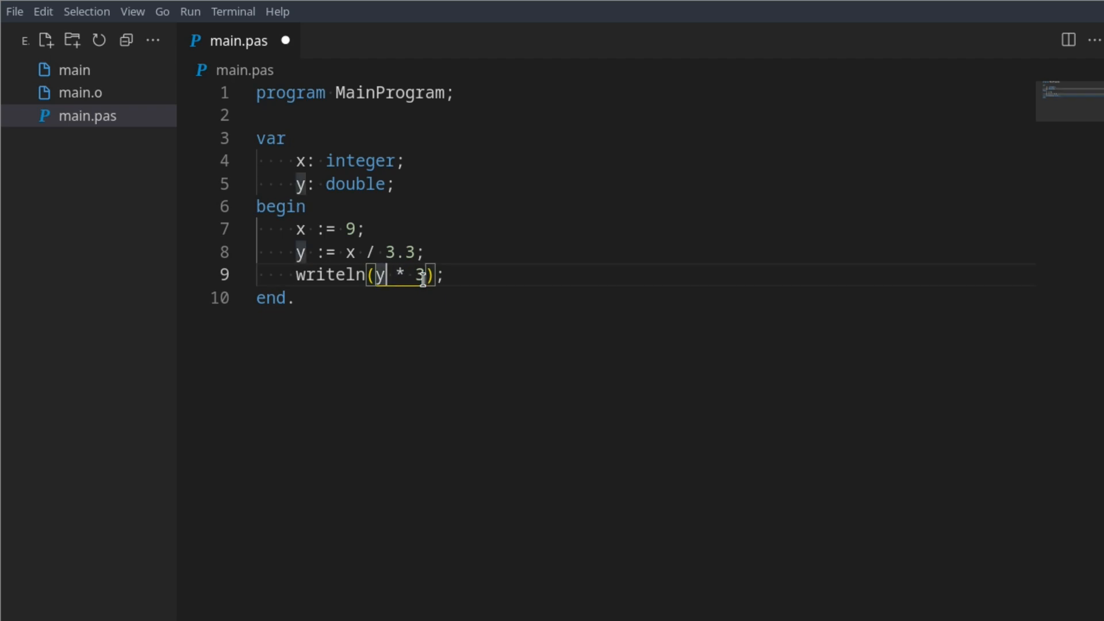
{"action": "type", "text": "10"}
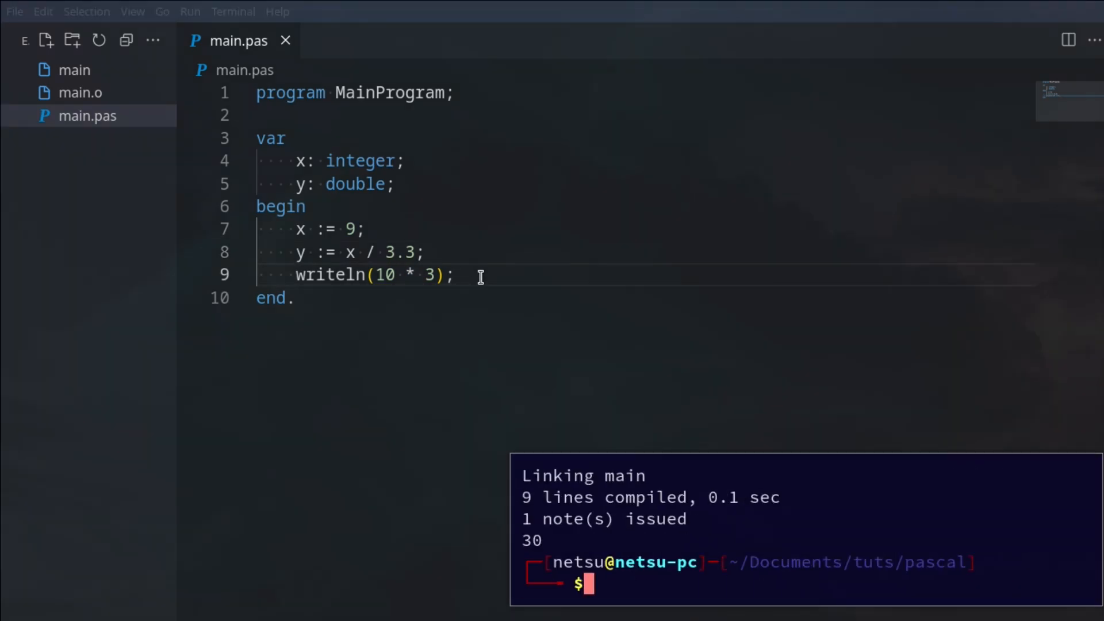
{"action": "left_click", "coordinate": [398, 275]}
{"action": "type", "text": "-2"}
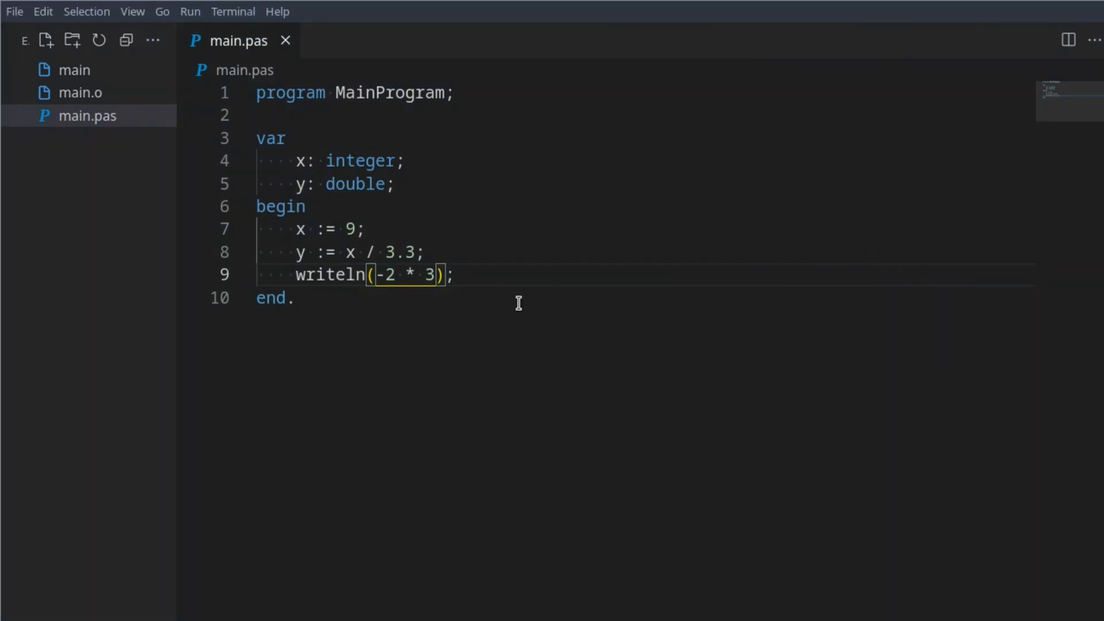
- Switch the operator to mod and add a '// 9 mod 3' comment line
{"action": "type", "text": "mod"}
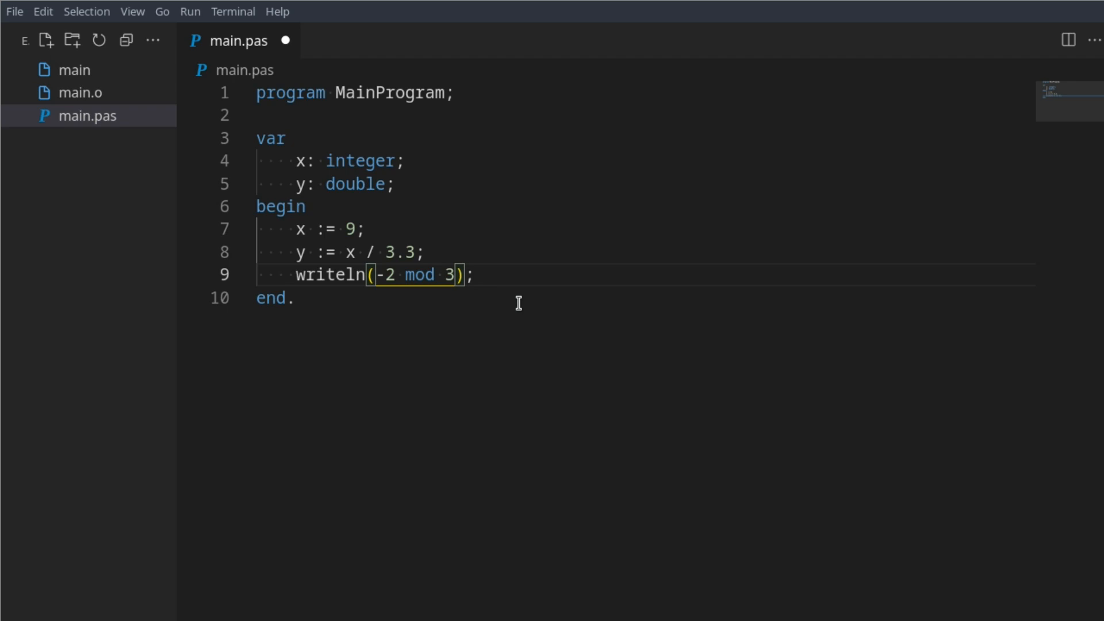
{"action": "key", "text": "enter"}
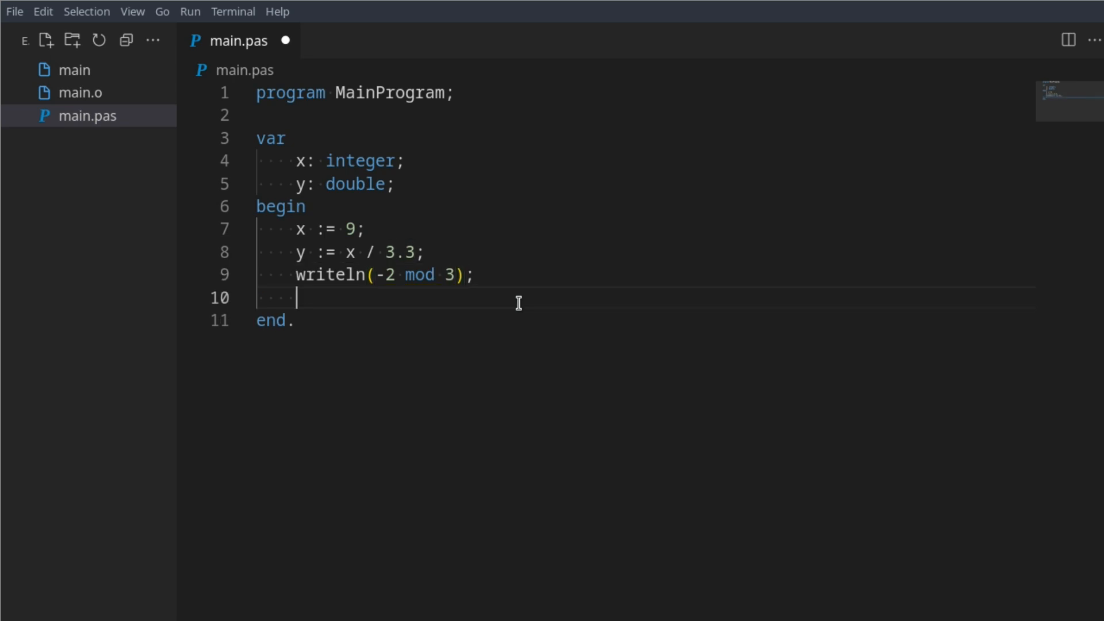
{"action": "type", "text": "9 mod 3"}
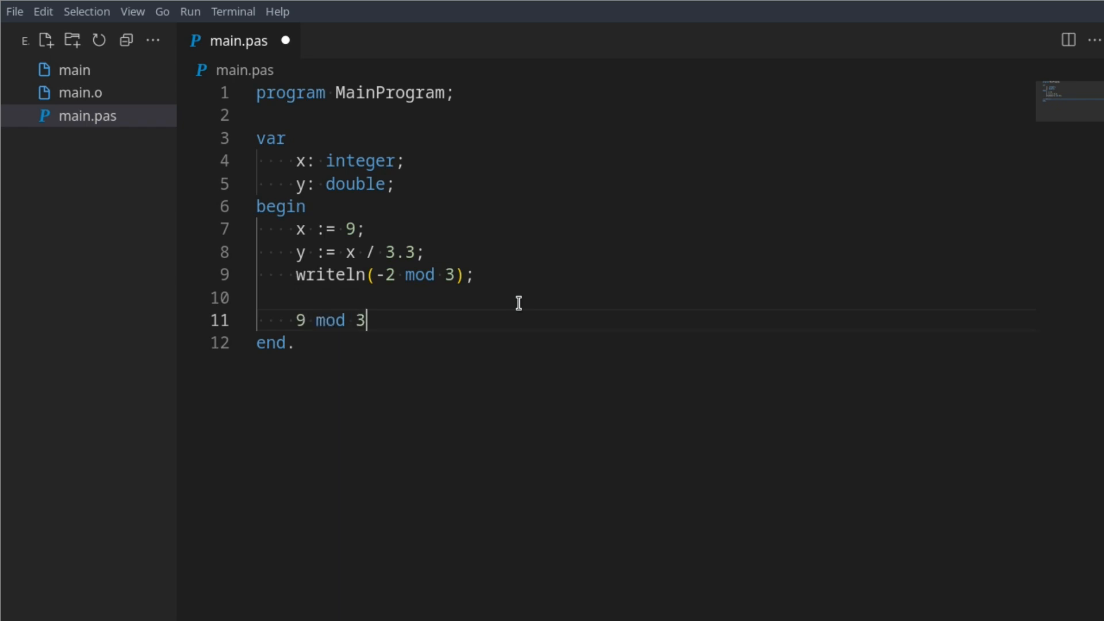
{"action": "key", "text": "ctrl+/"}
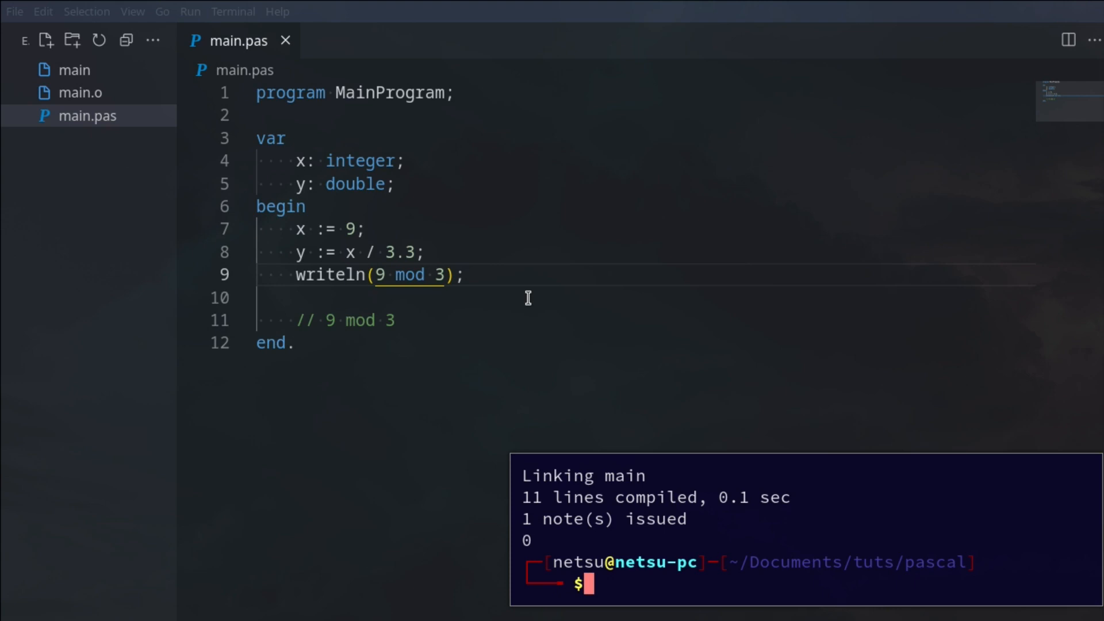
- Compare 9 mod 3 (output 0) with 9 div 3 (output 3), restoring mod
{"action": "double_click", "coordinate": [409, 275]}
{"action": "type", "text": "iv"}
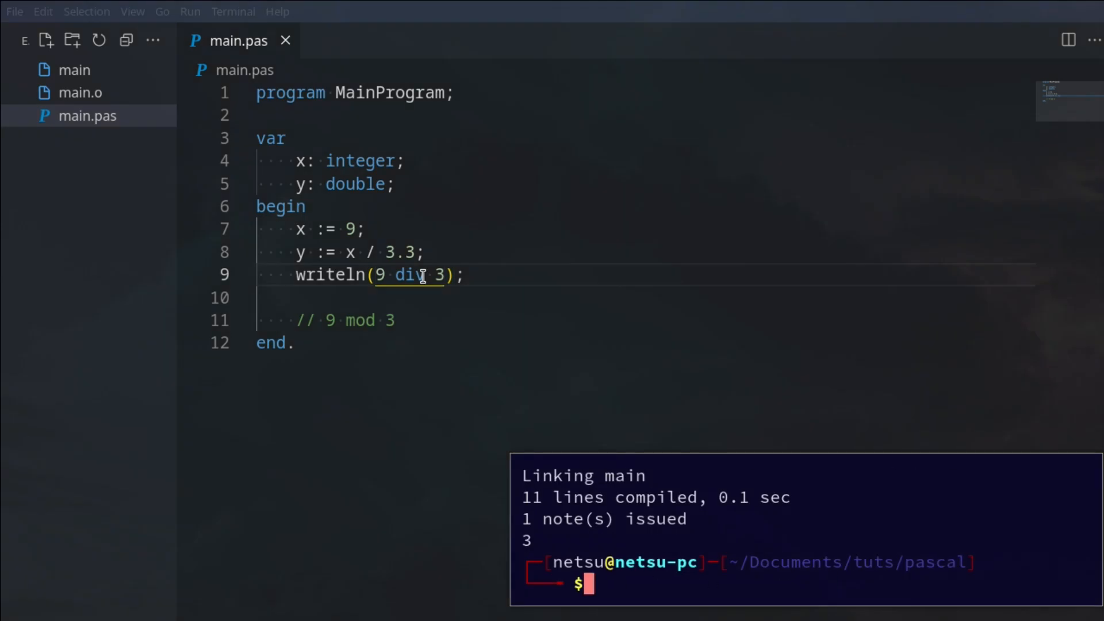
{"action": "type", "text": "mod"}
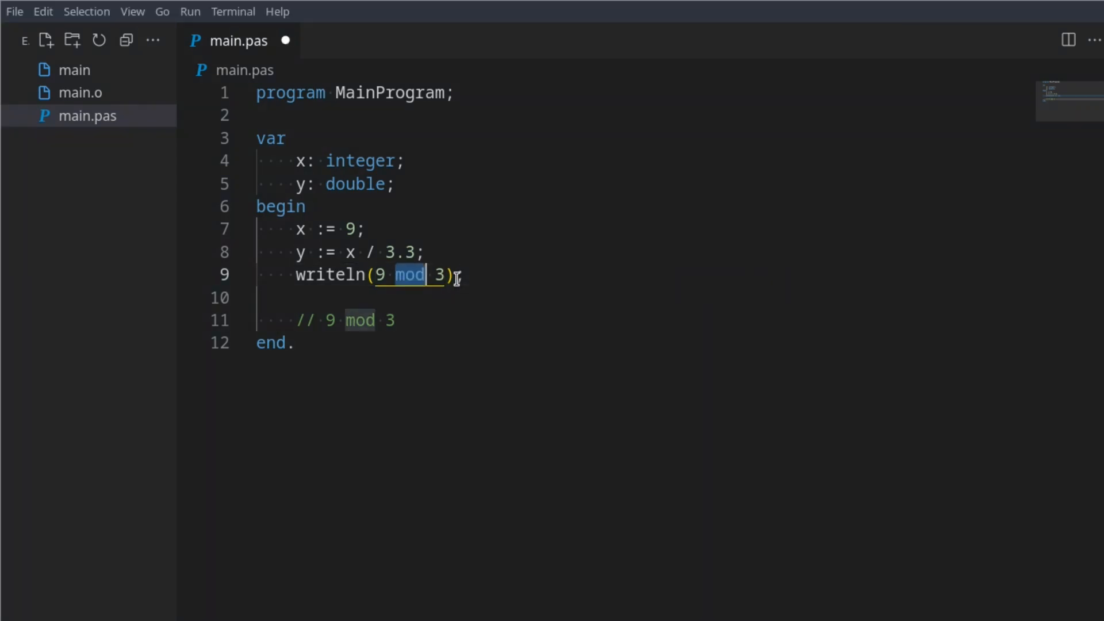
{"action": "type", "text": "3"}
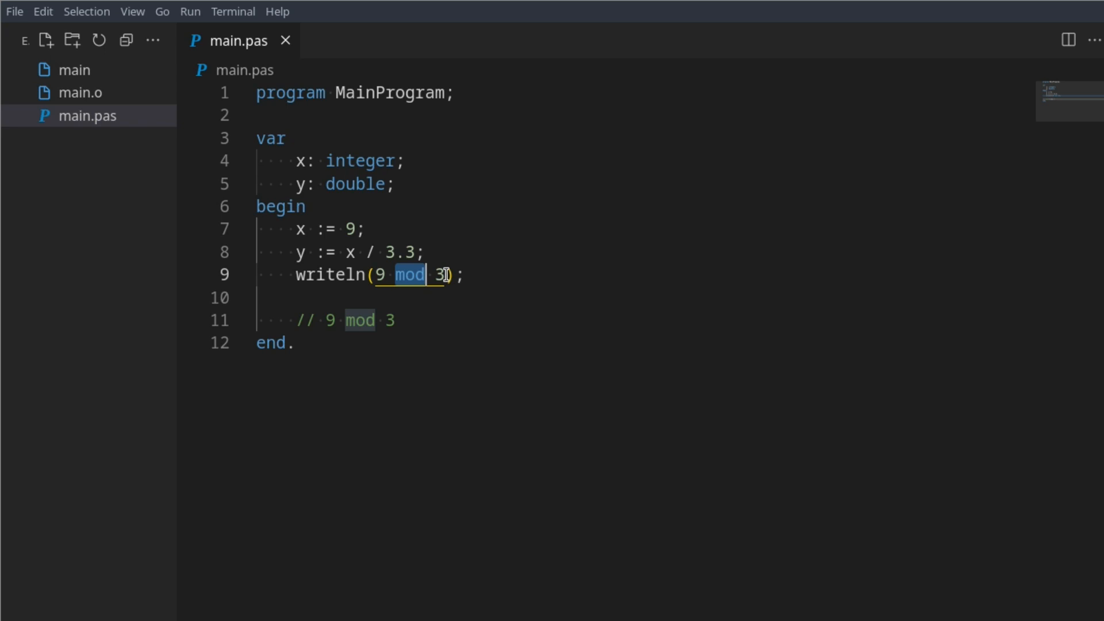
{"action": "mouse_move", "coordinate": [461, 327]}
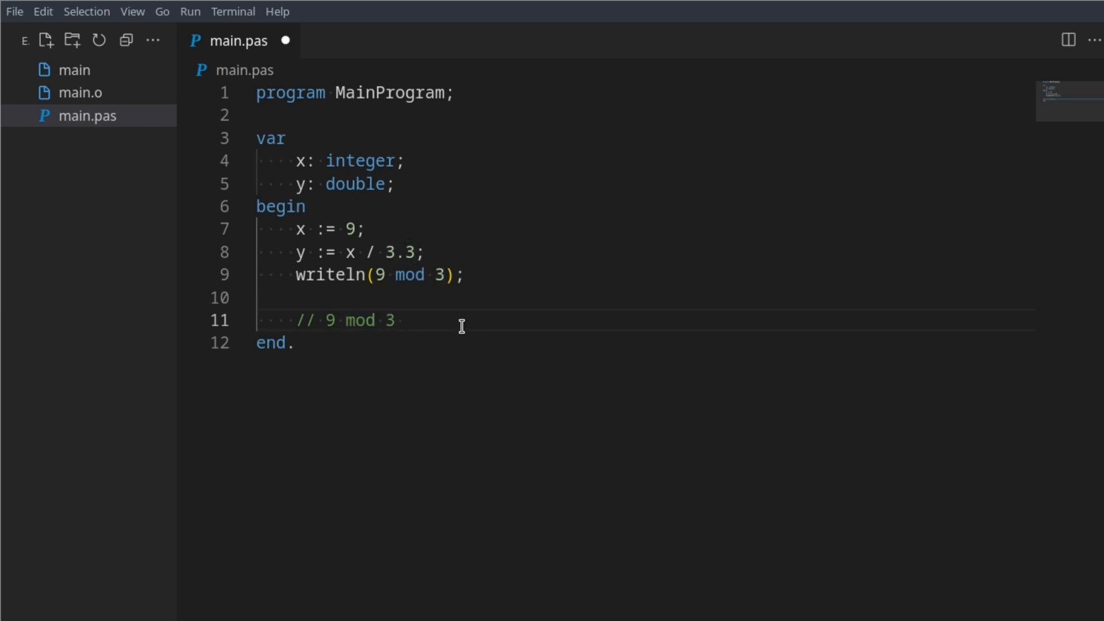
- Add comments '9 / 3 -> 0' and '10 mod 3 (10 / 3) 3.3333 3 res 1'
{"action": "type", "text": "9 / 3 -> -"}
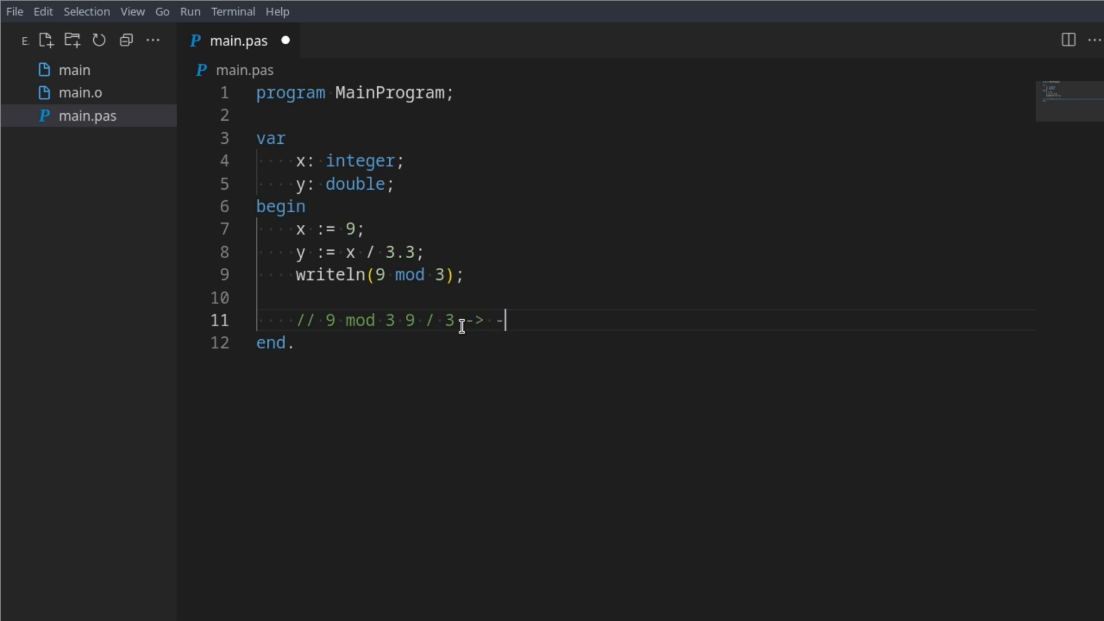
{"action": "type", "text": "0"}
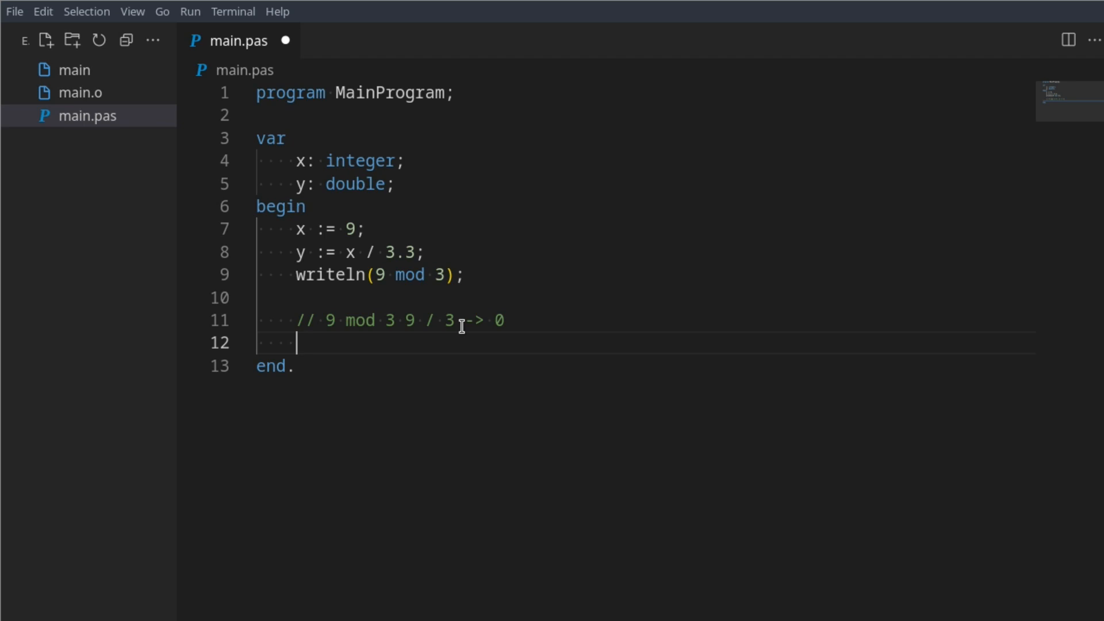
{"action": "type", "text": "// 10 mod"}
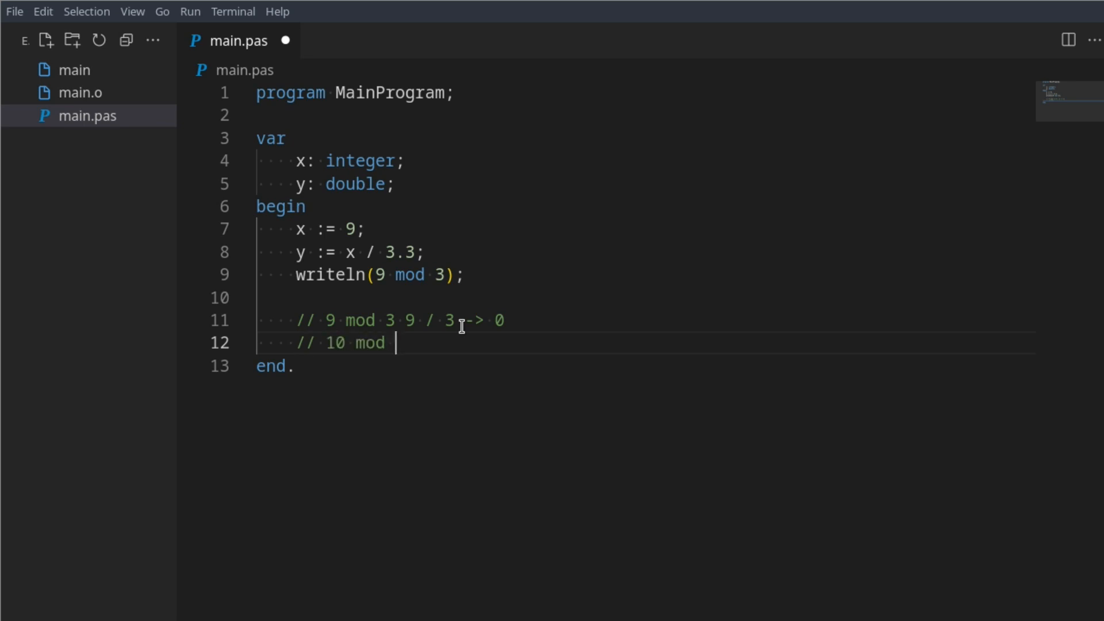
{"action": "type", "text": "3"}
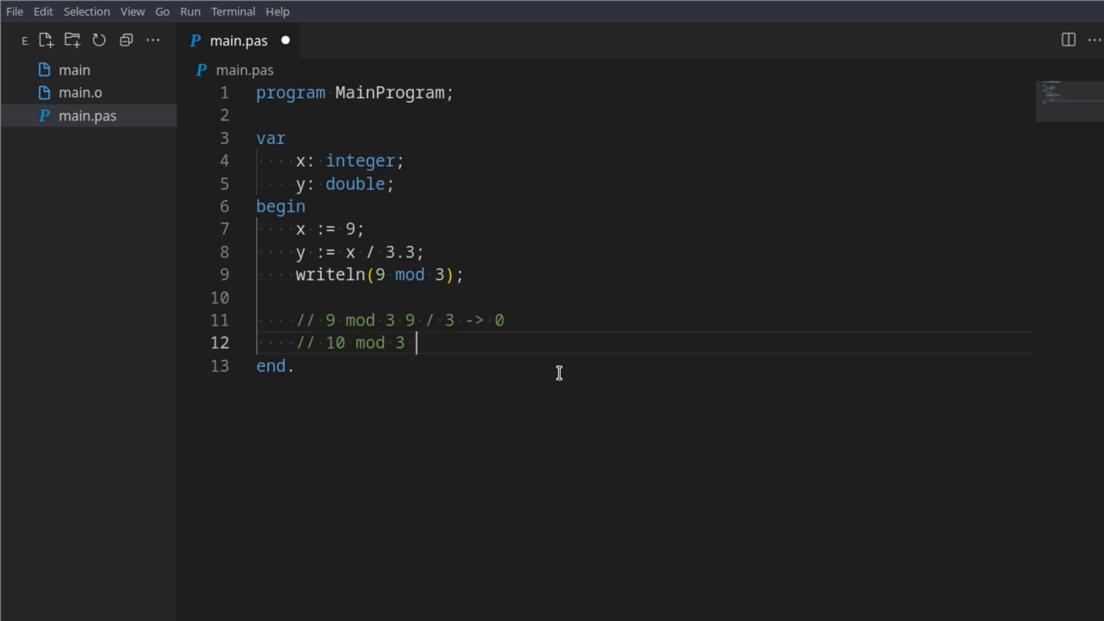
{"action": "type", "text": "(10 /"}
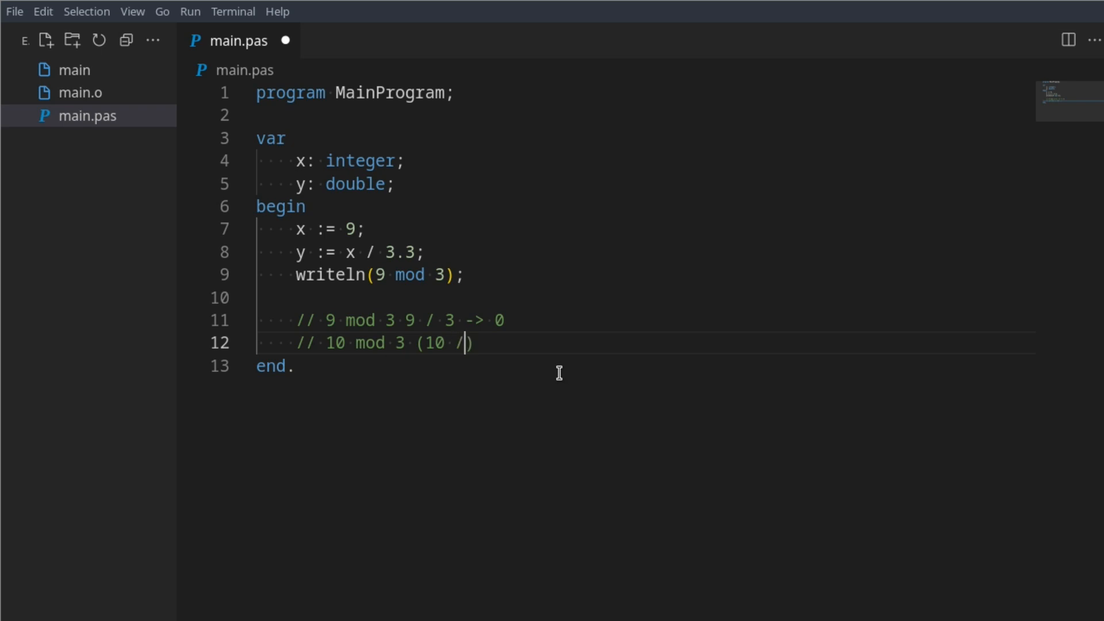
{"action": "type", "text": "3"}
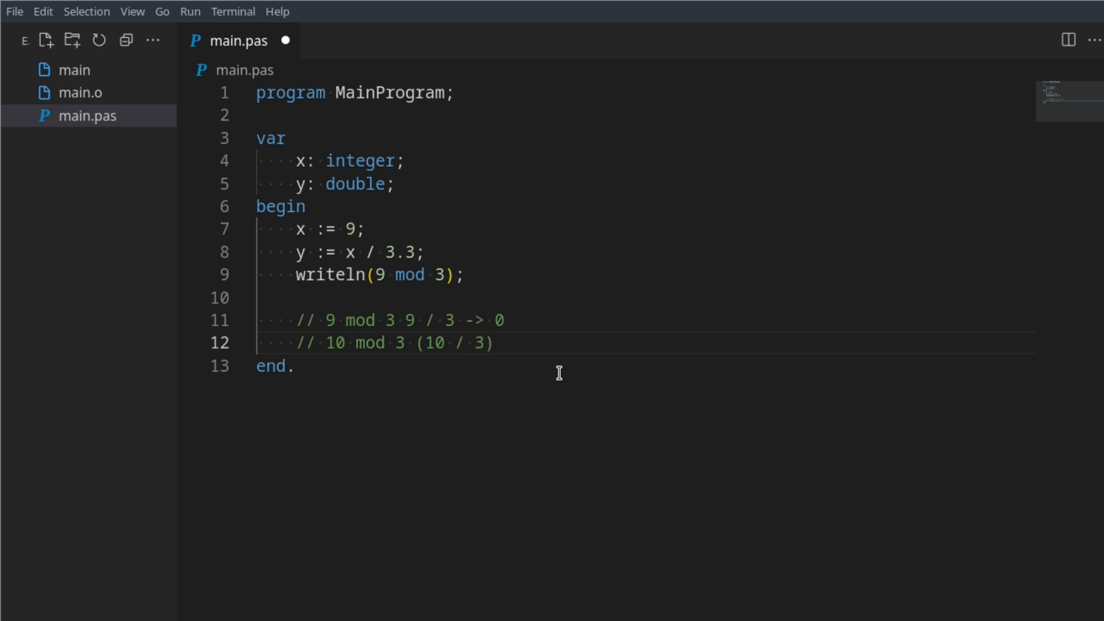
{"action": "type", "text": "3."}
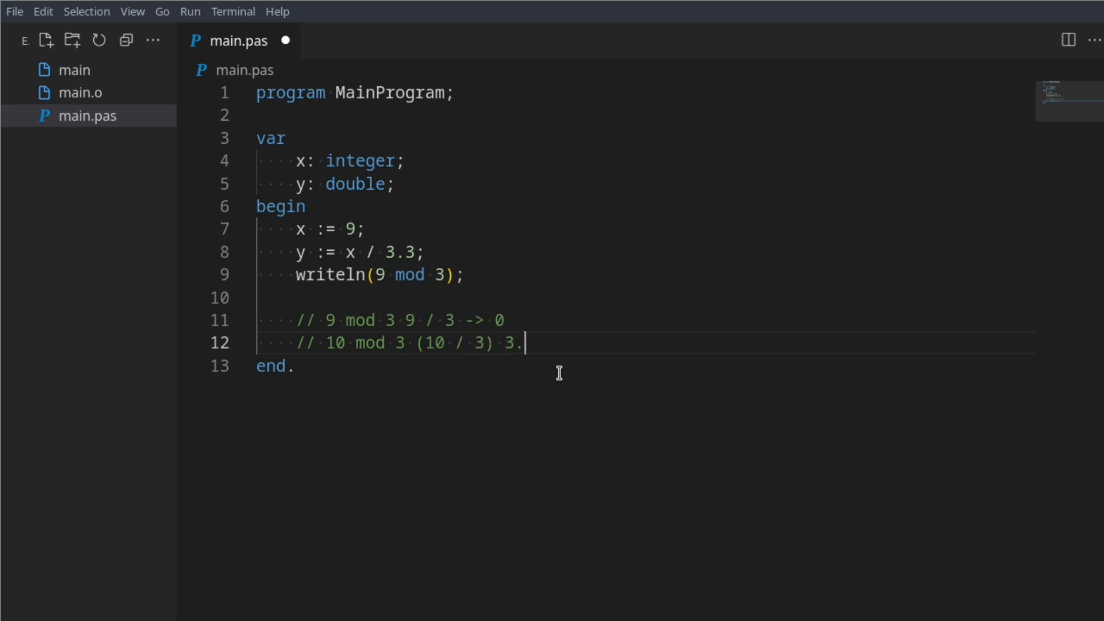
{"action": "type", "text": "3333"}
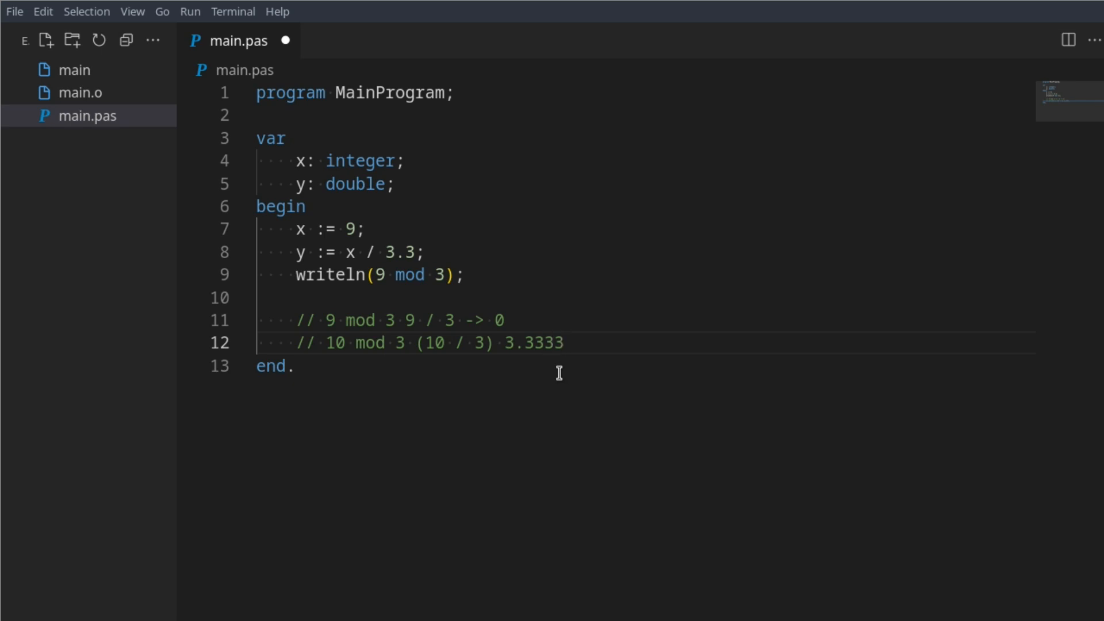
{"action": "double_click", "coordinate": [533, 343]}
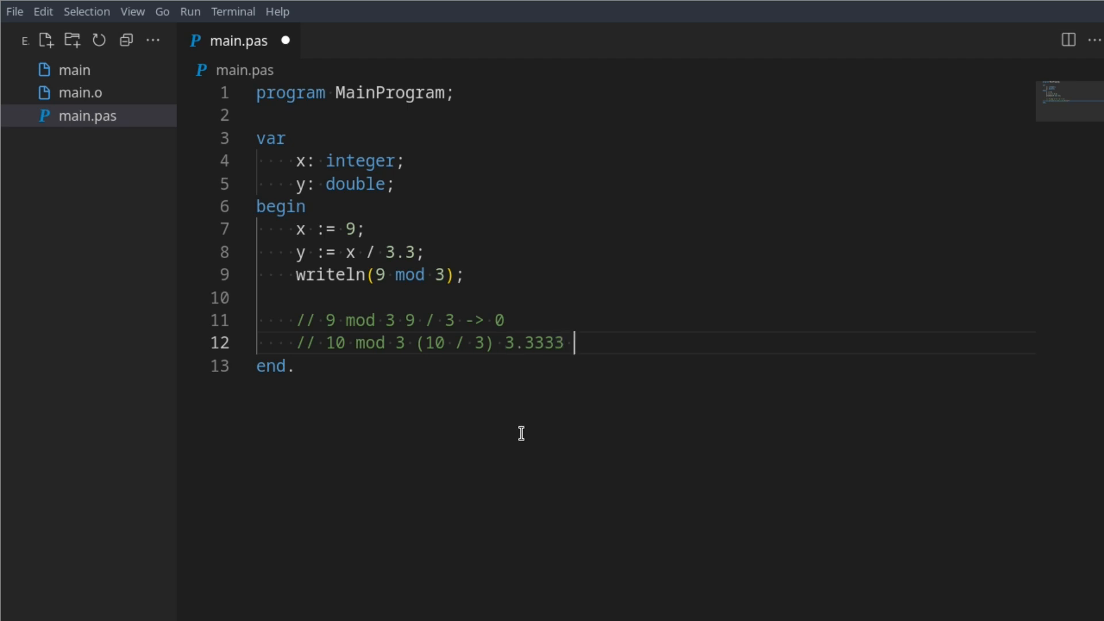
{"action": "type", "text": "3 res"}
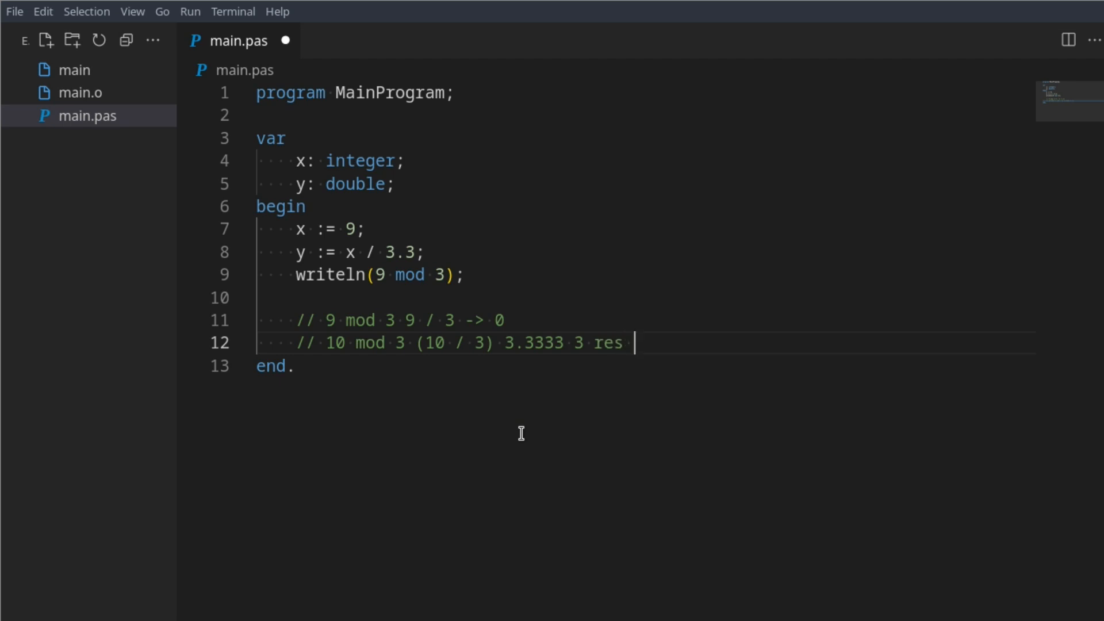
{"action": "type", "text": "1"}
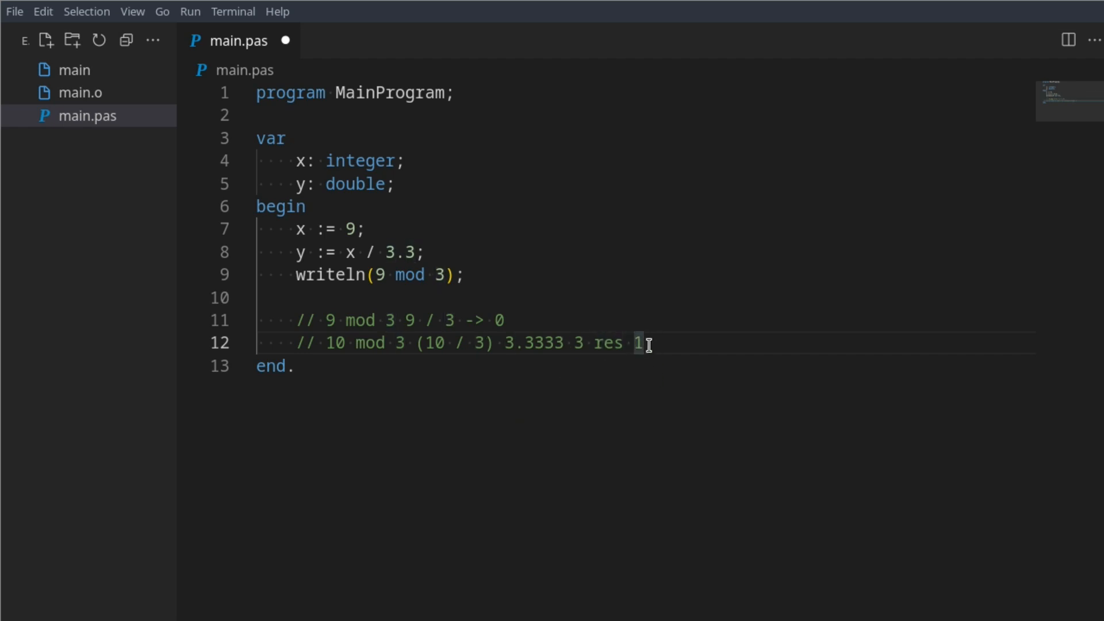
{"action": "mouse_move", "coordinate": [583, 343]}
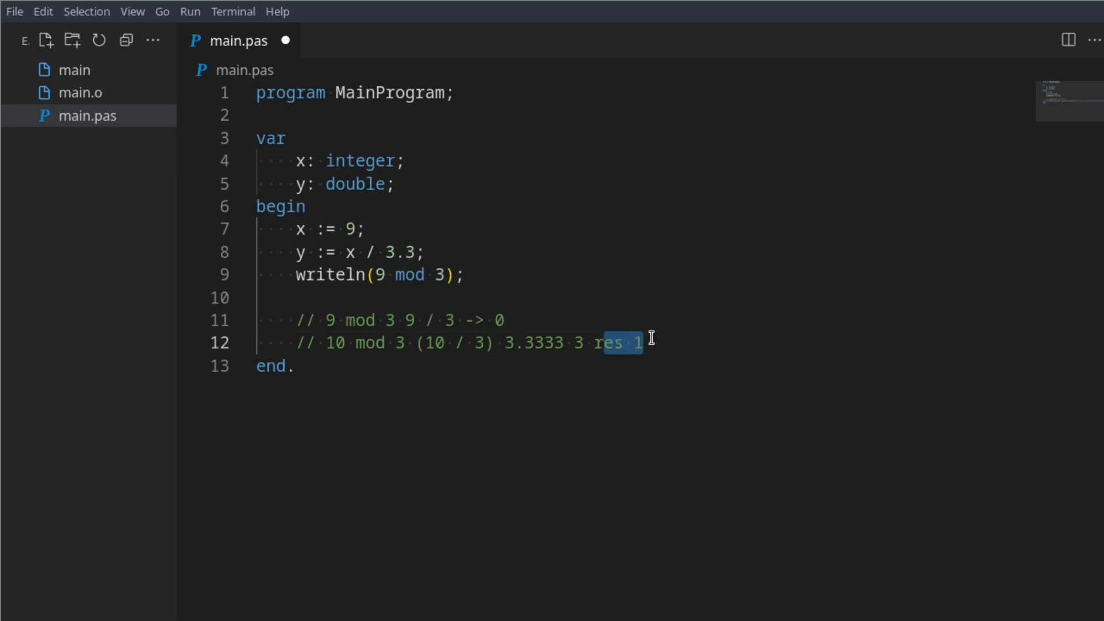
- Run 10 mod 3 (output 1), then 10 mod 4 (output 2), and start a new comment line
{"action": "left_click", "coordinate": [642, 343]}
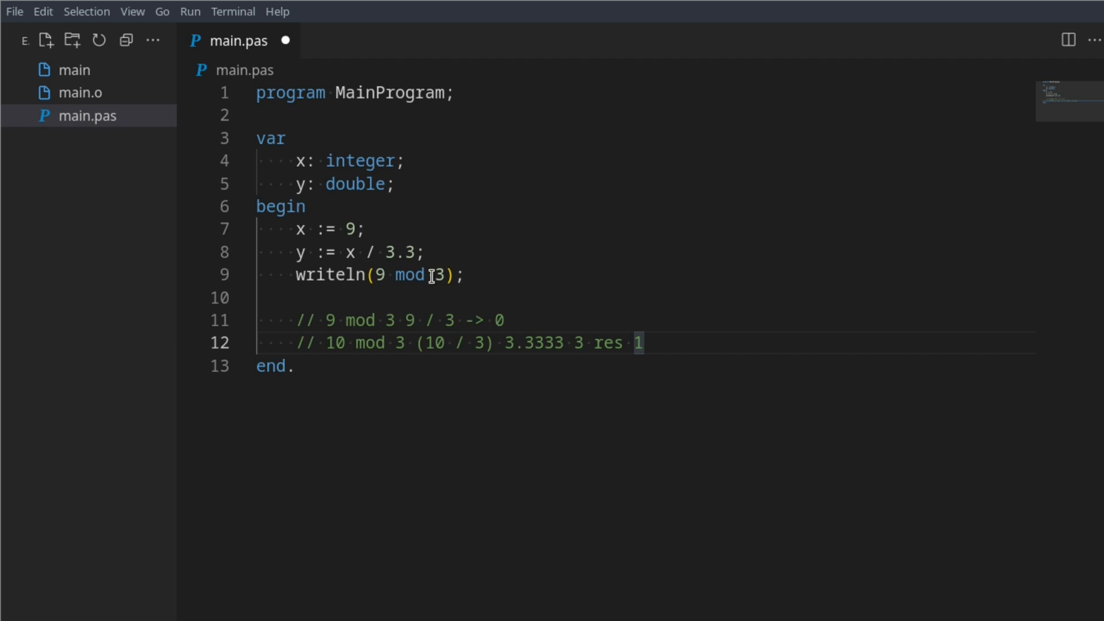
{"action": "left_click", "coordinate": [427, 275]}
{"action": "type", "text": "10"}
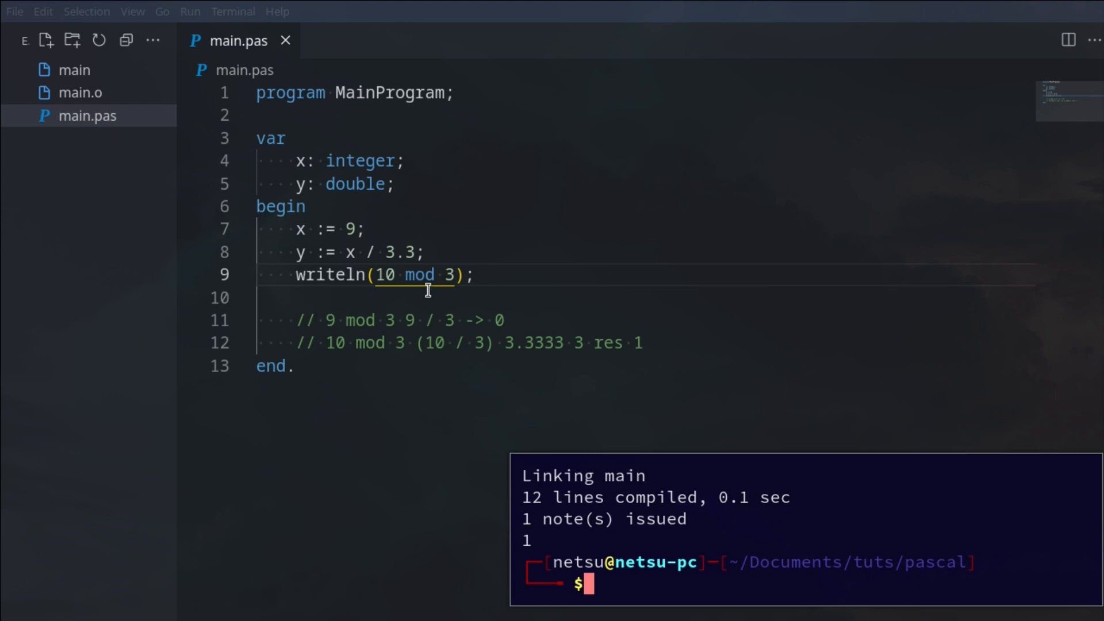
{"action": "mouse_move", "coordinate": [399, 289]}
{"action": "type", "text": "4"}
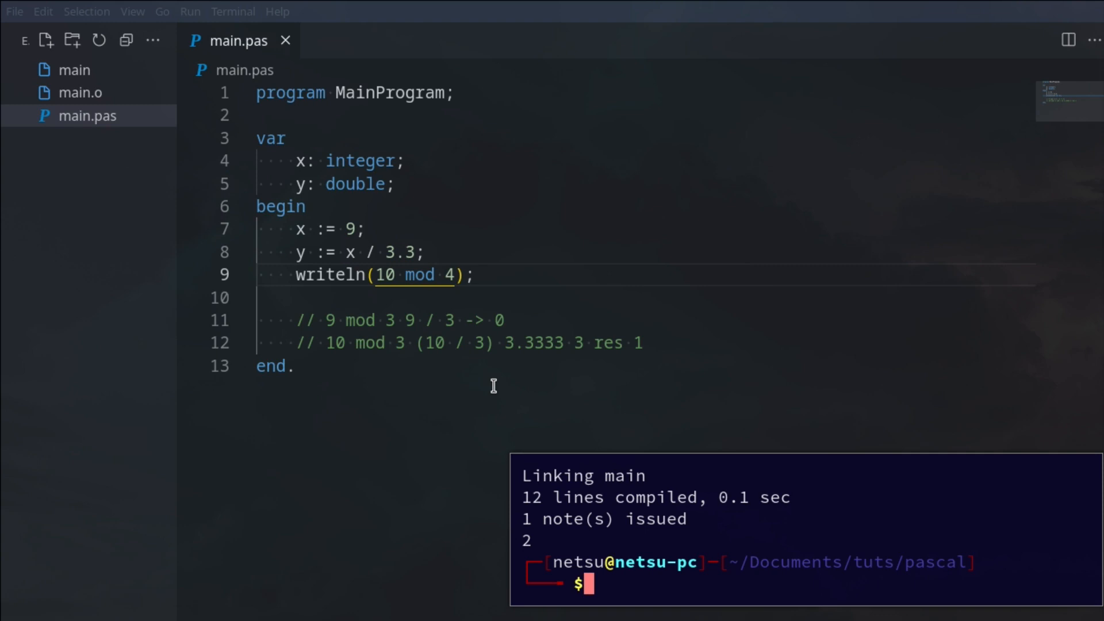
{"action": "double_click", "coordinate": [539, 343]}
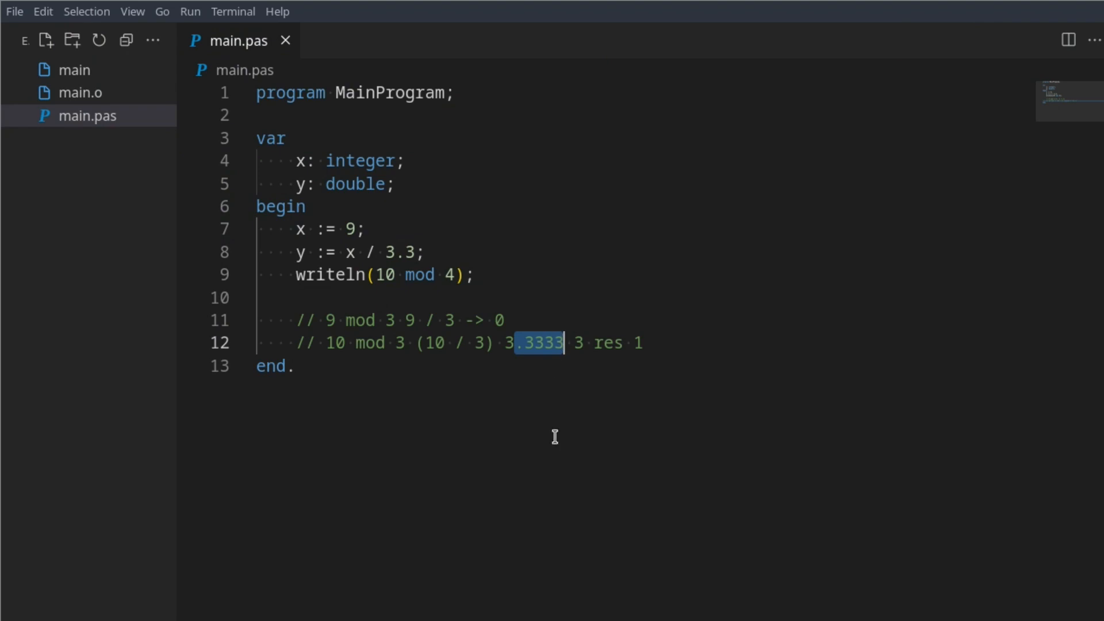
{"action": "mouse_move", "coordinate": [545, 404]}
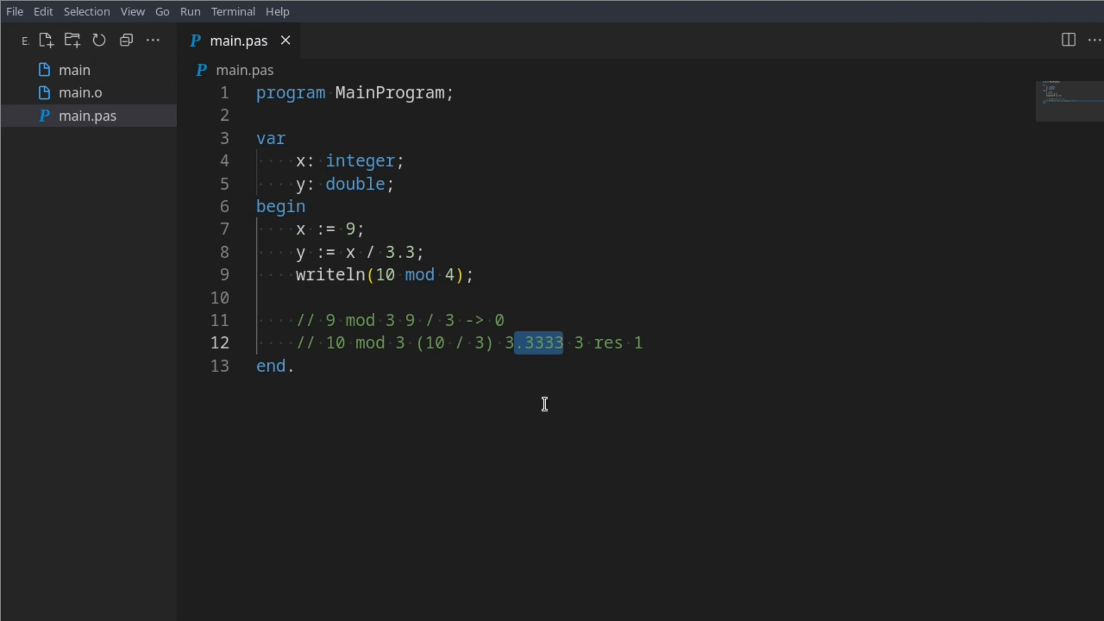
{"action": "left_click", "coordinate": [641, 342]}
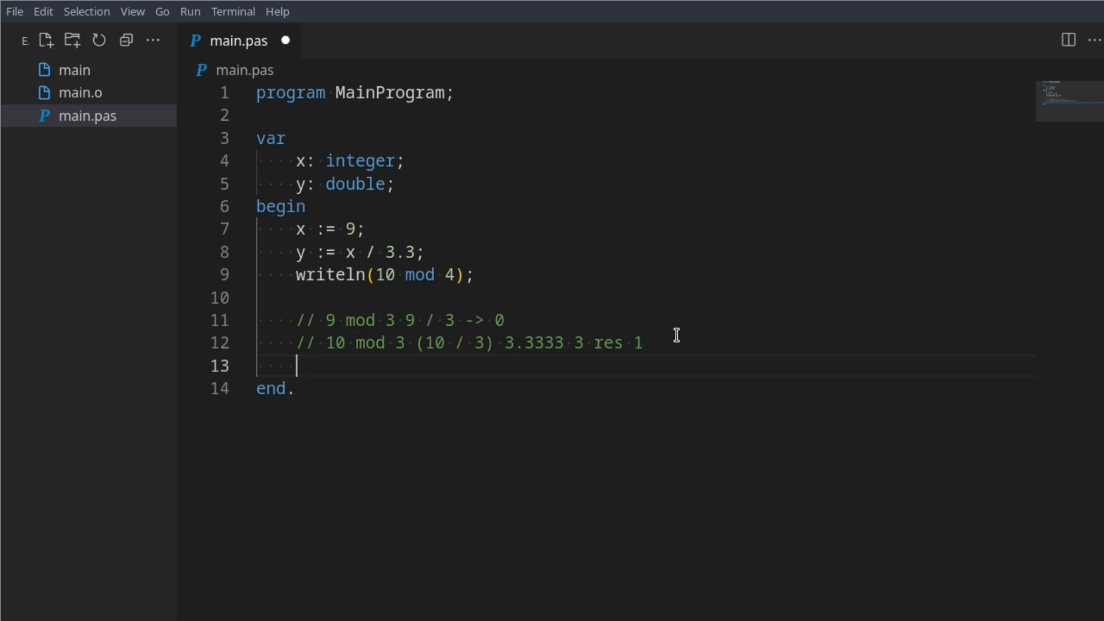
{"action": "type", "text": "//"}
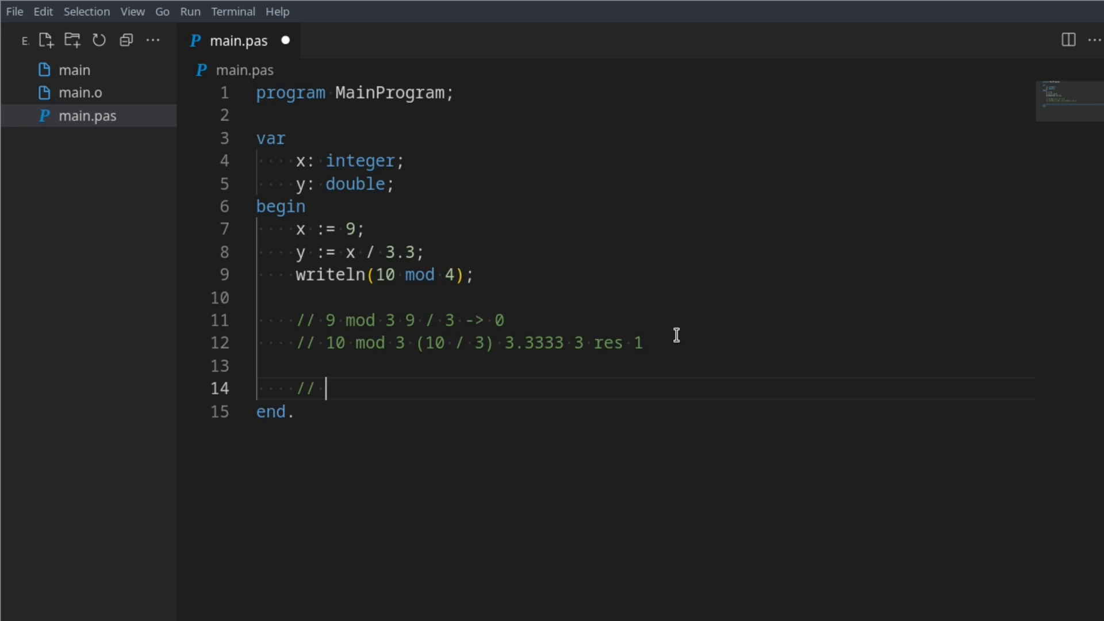
- Write FizzBuzz rule comments: 1 -> 100, 3 -> Fizz, 5 -> Buzz, 3 and 5 -> FizzBuzz
{"action": "type", "text": "100"}
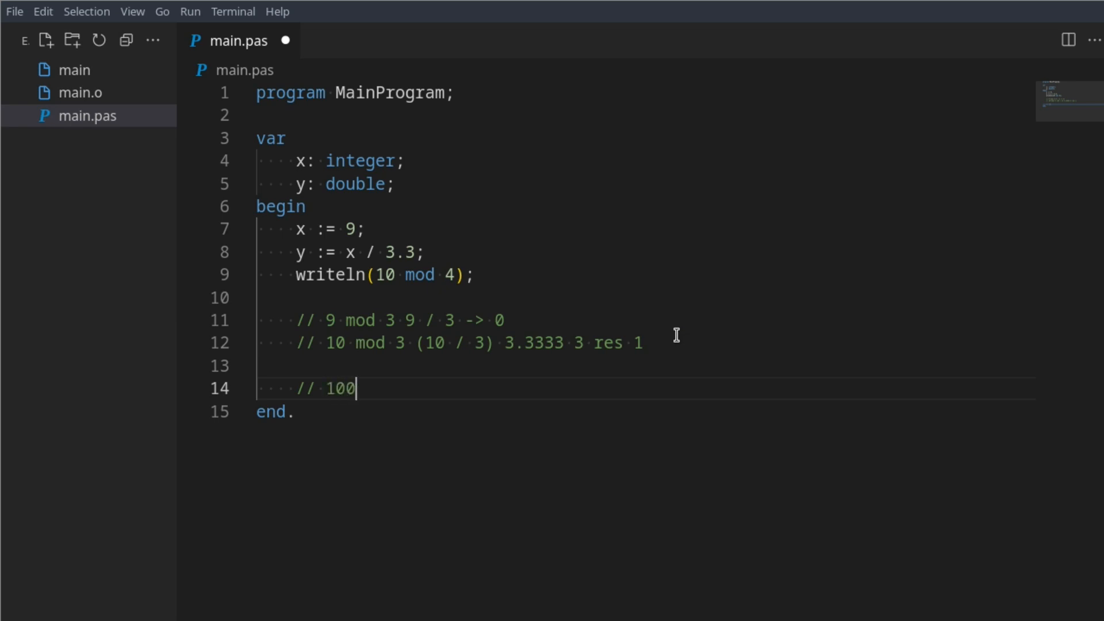
{"action": "type", "text": "0 ->"}
{"action": "type", "text": "//"}
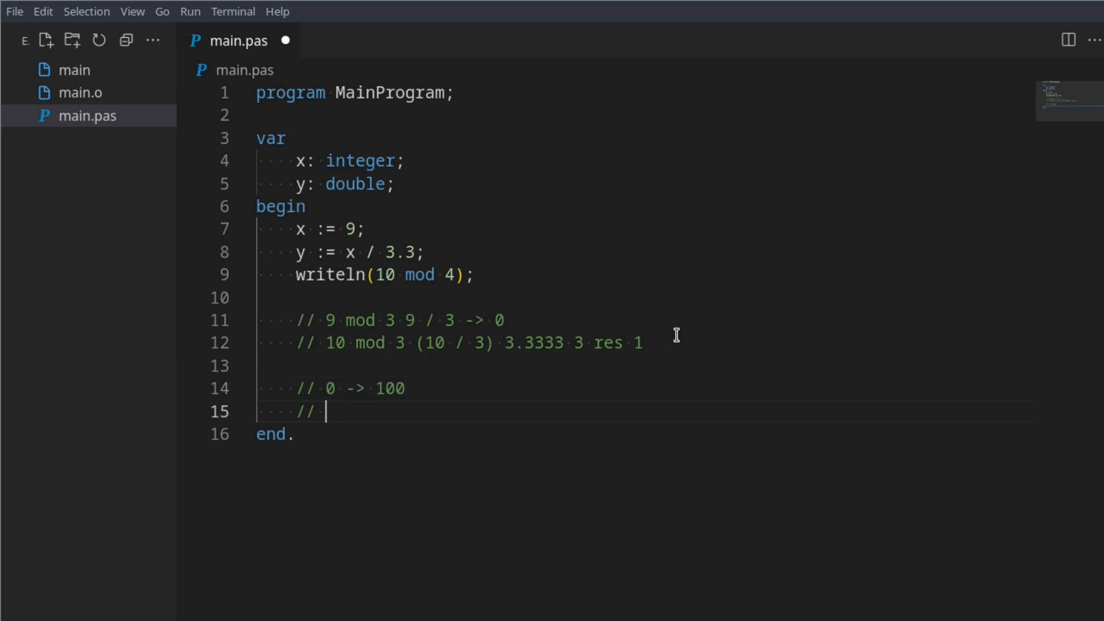
{"action": "type", "text": "1"}
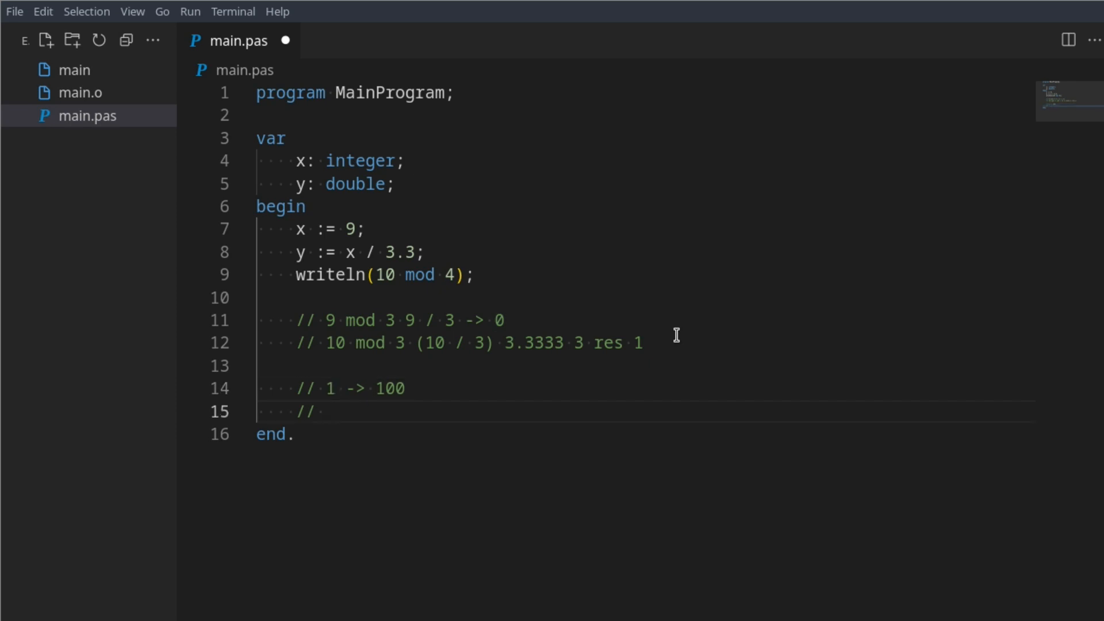
{"action": "type", "text": "3 -> F"}
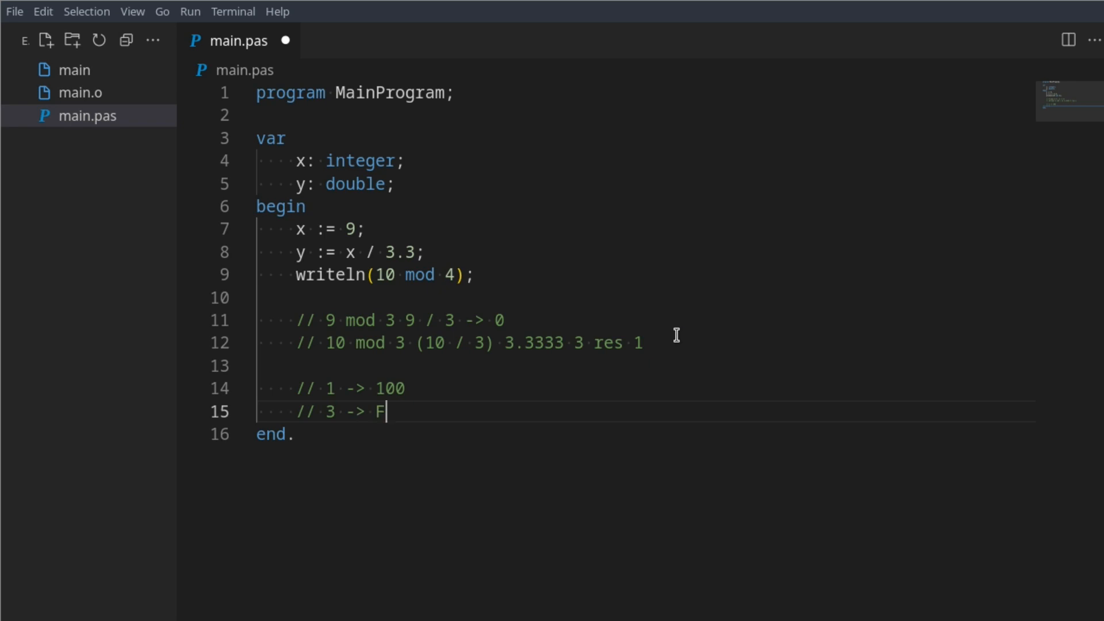
{"action": "type", "text": "izz"}
{"action": "type", "text": "//"}
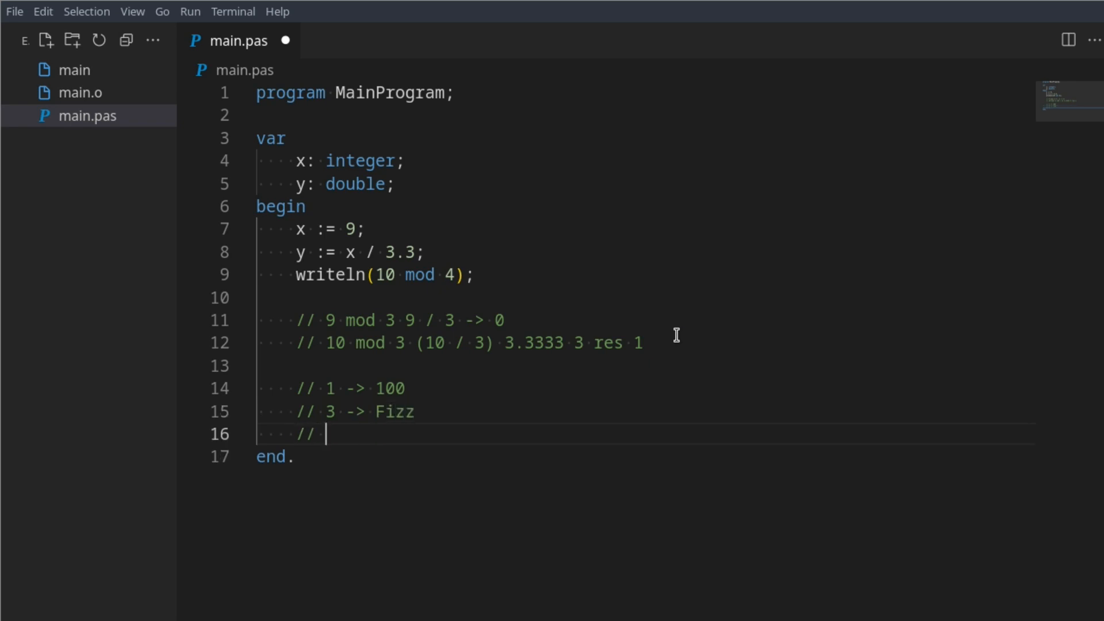
{"action": "type", "text": "5 ->"}
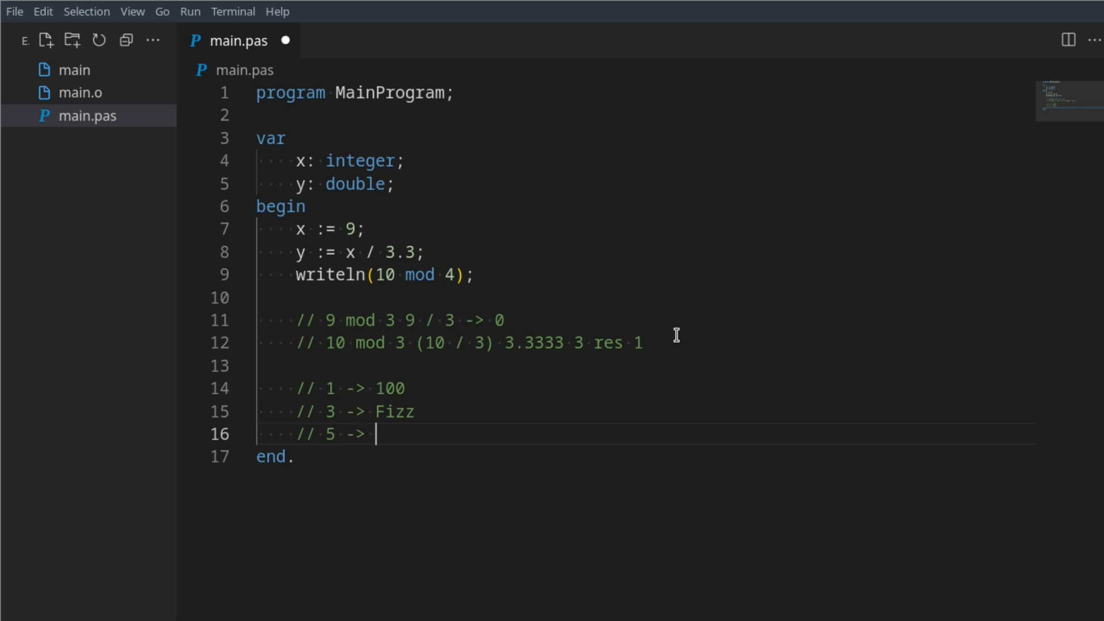
{"action": "type", "text": "Buzz"}
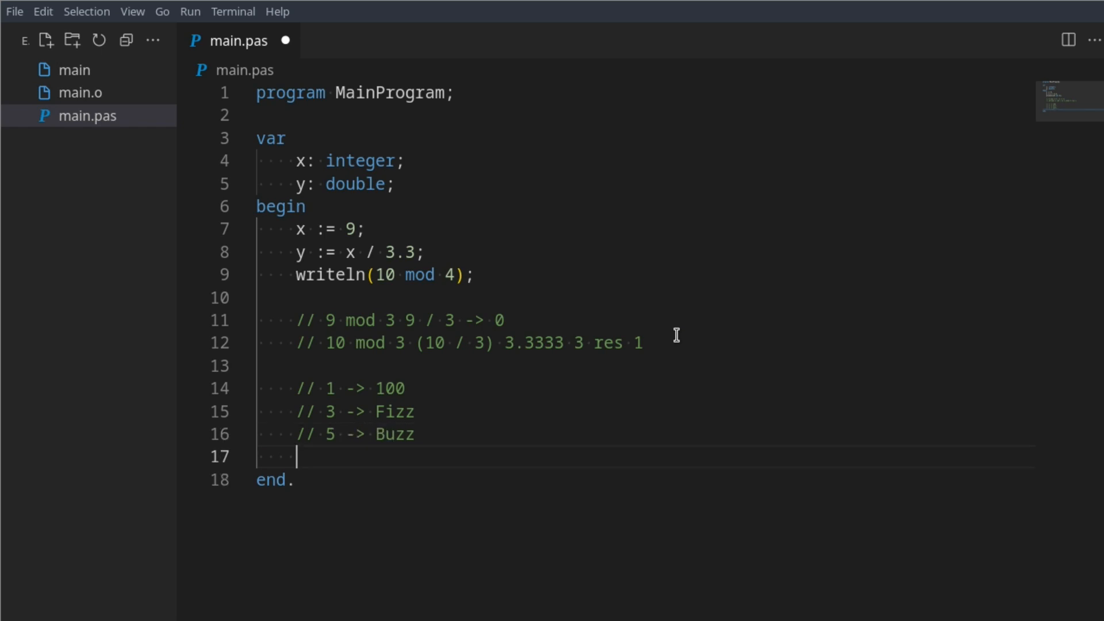
{"action": "type", "text": "// 3"}
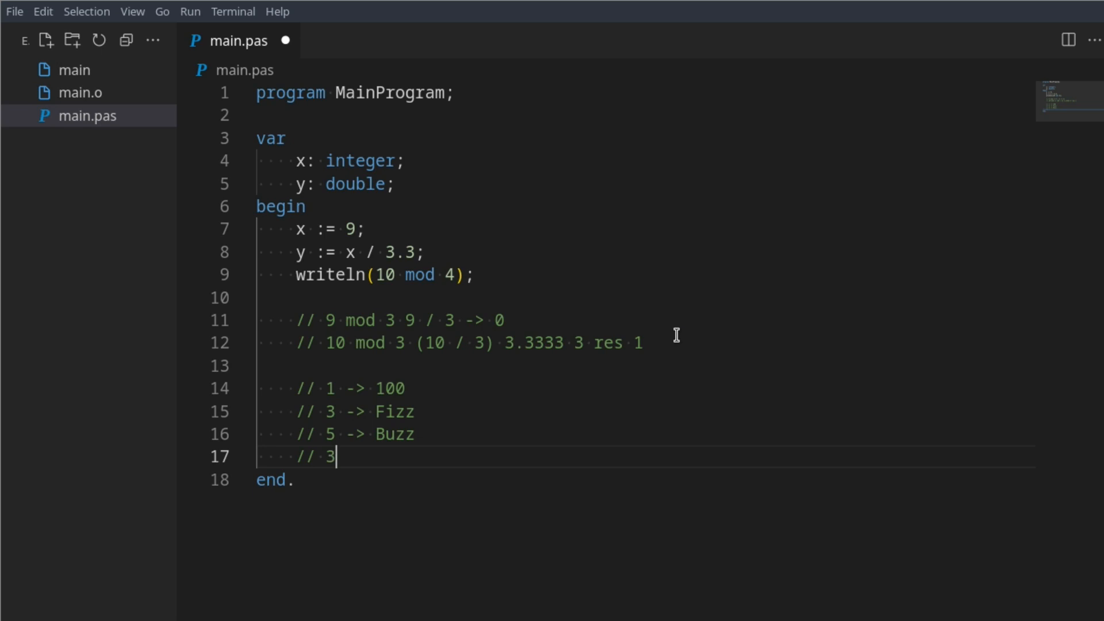
{"action": "type", "text": "and 5 -> FizzB"}
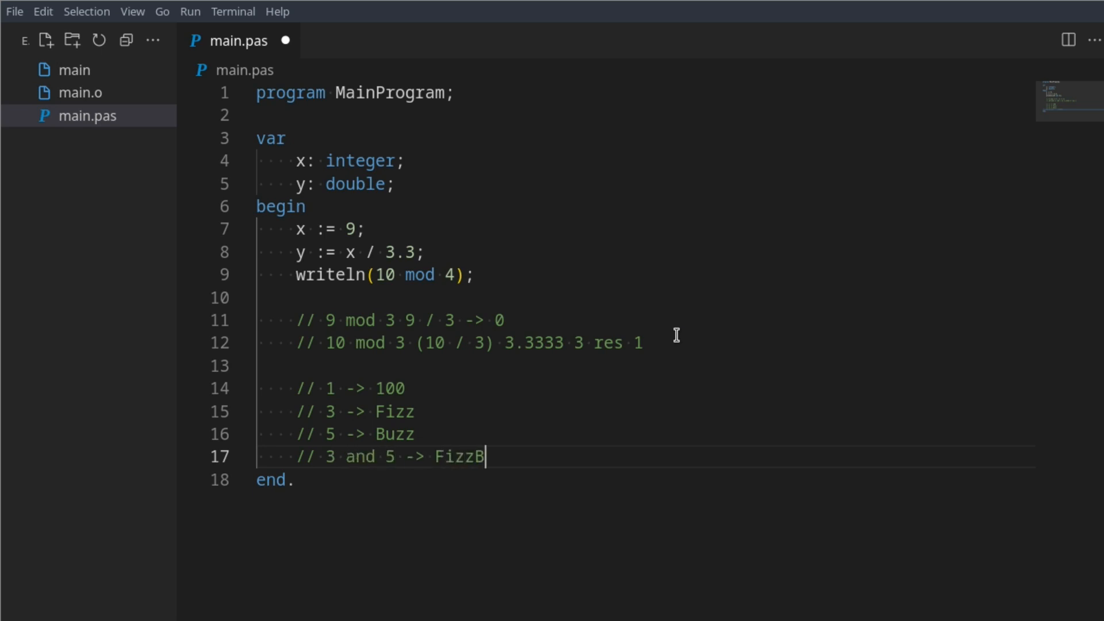
{"action": "type", "text": "uzz"}
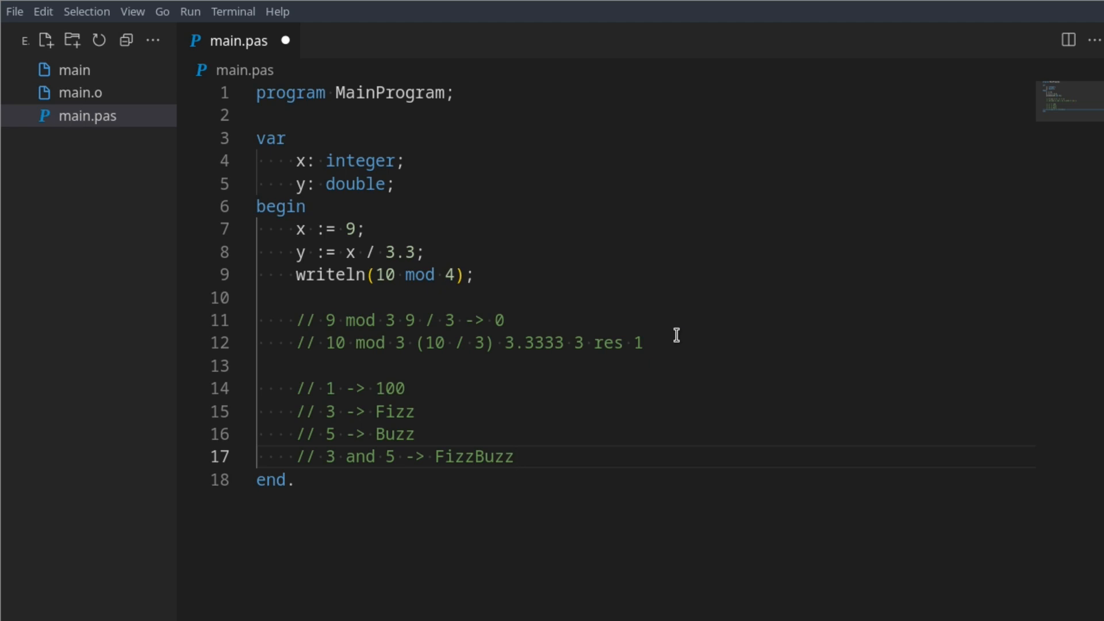
- Delete every comment line and save main.pas
{"action": "key", "text": "Delete"}
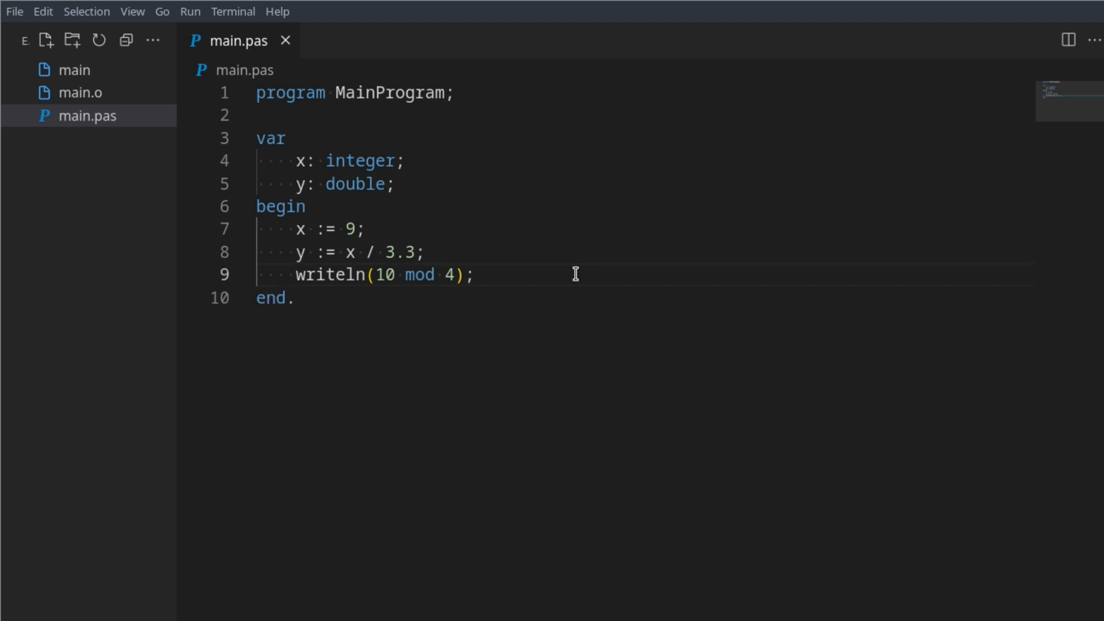